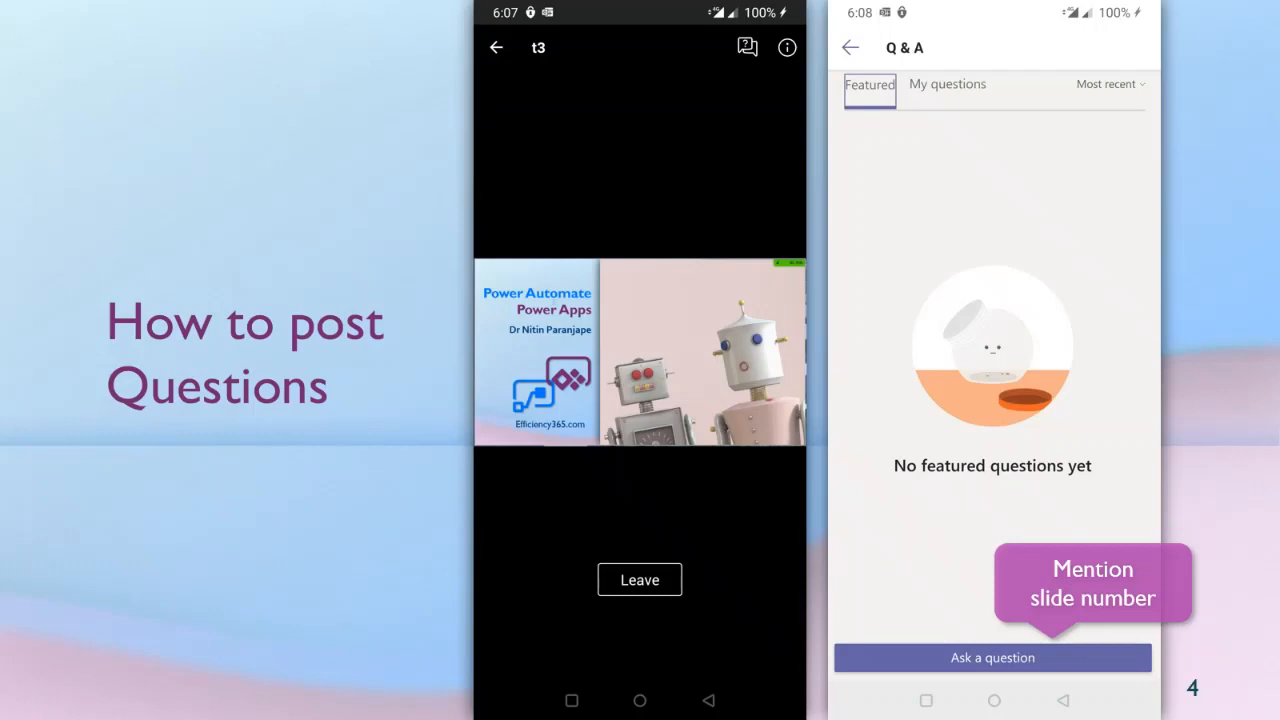
mouse_move(770, 156)
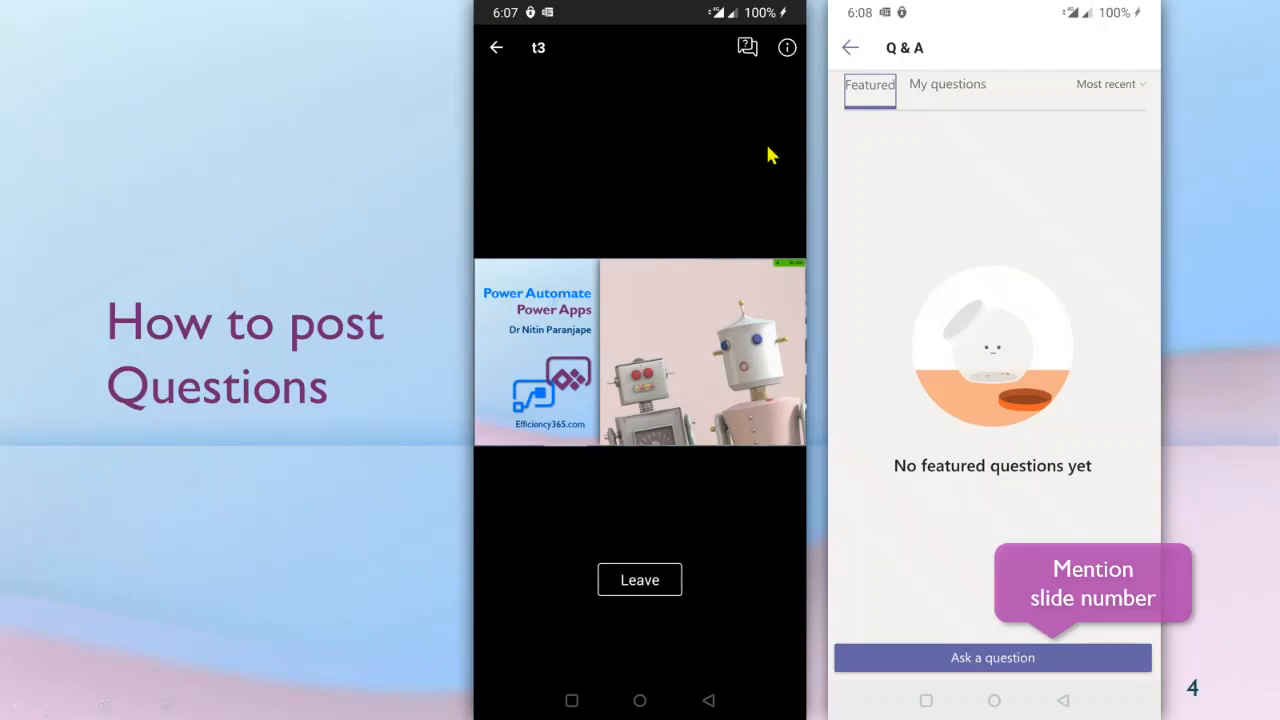
mouse_move(1036, 600)
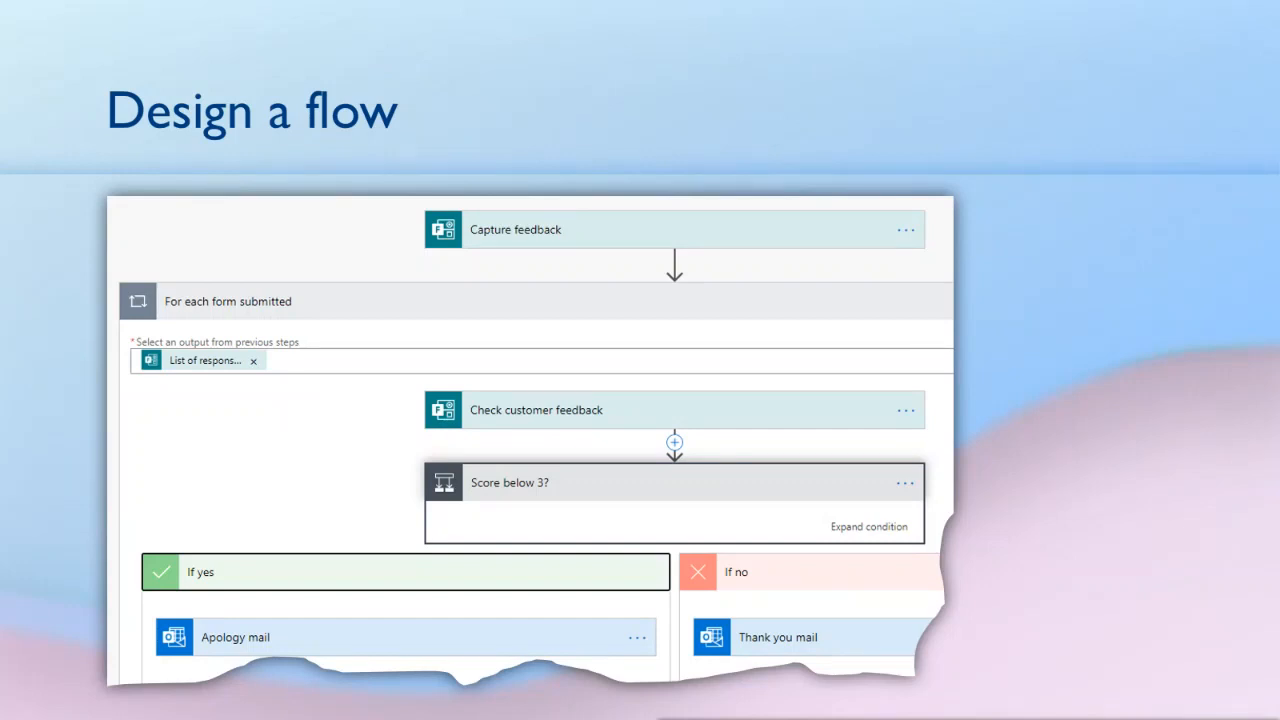
mouse_move(800, 264)
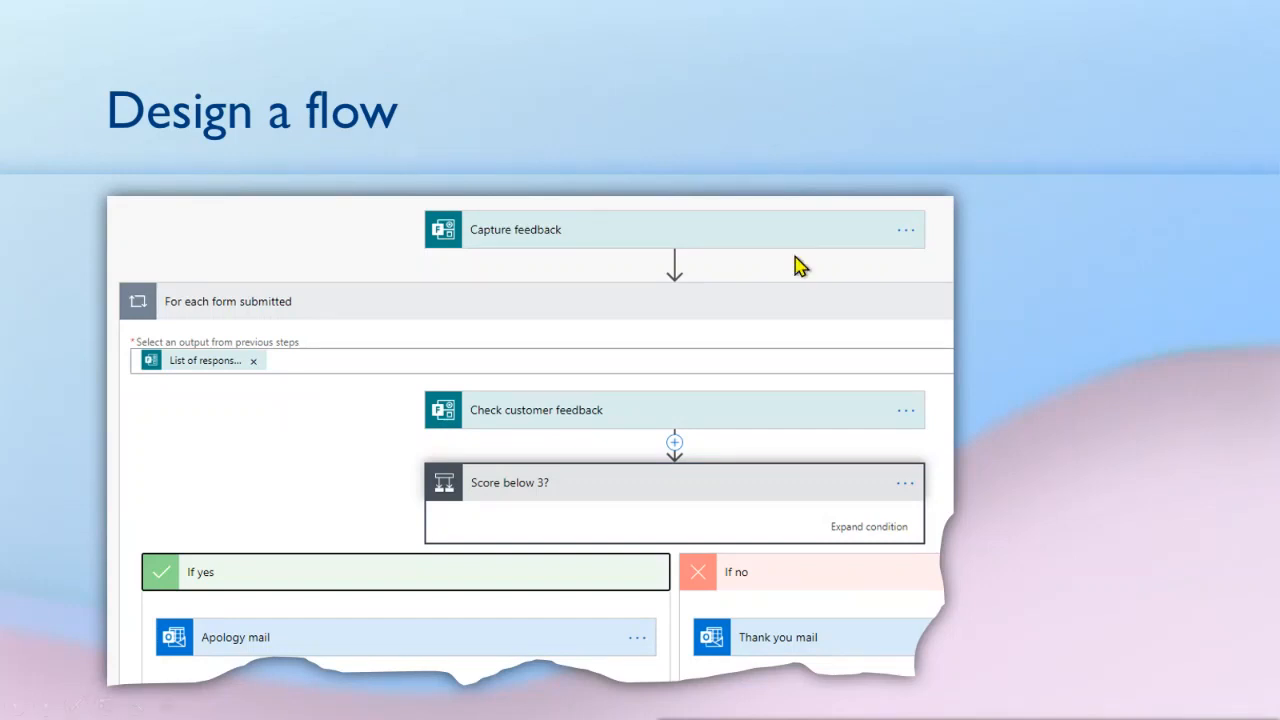
mouse_move(790, 238)
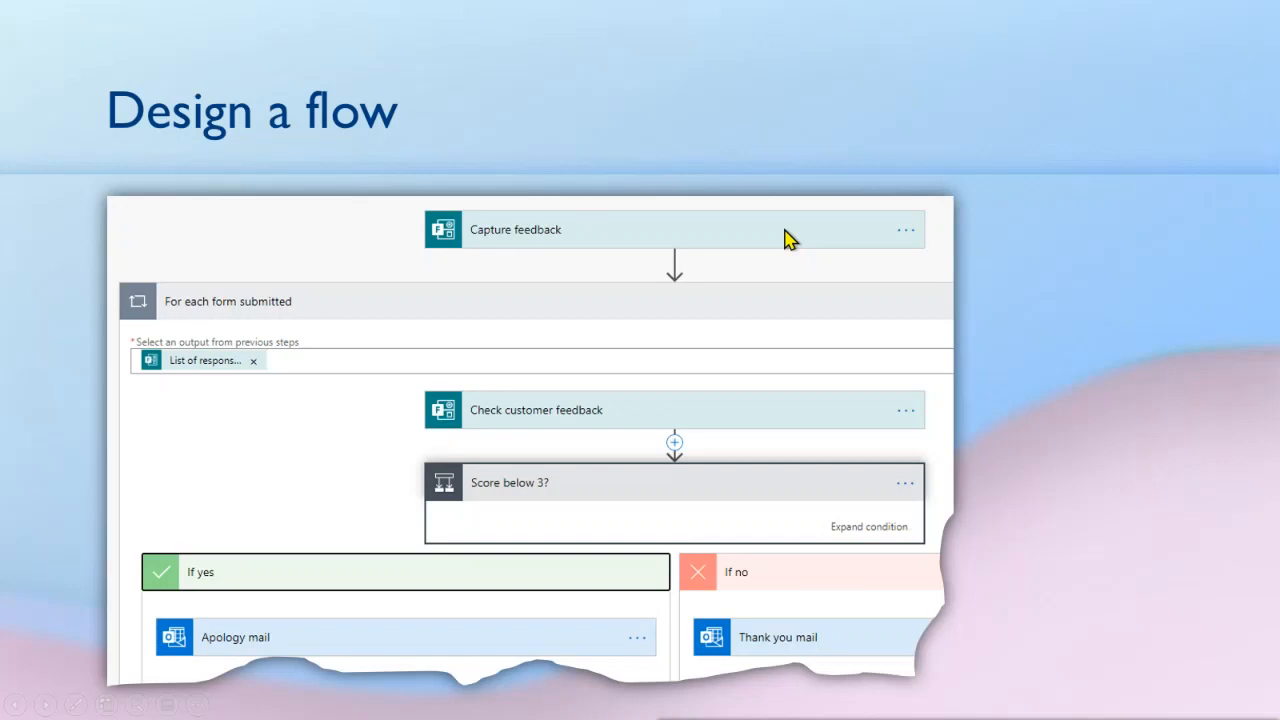
mouse_move(790, 244)
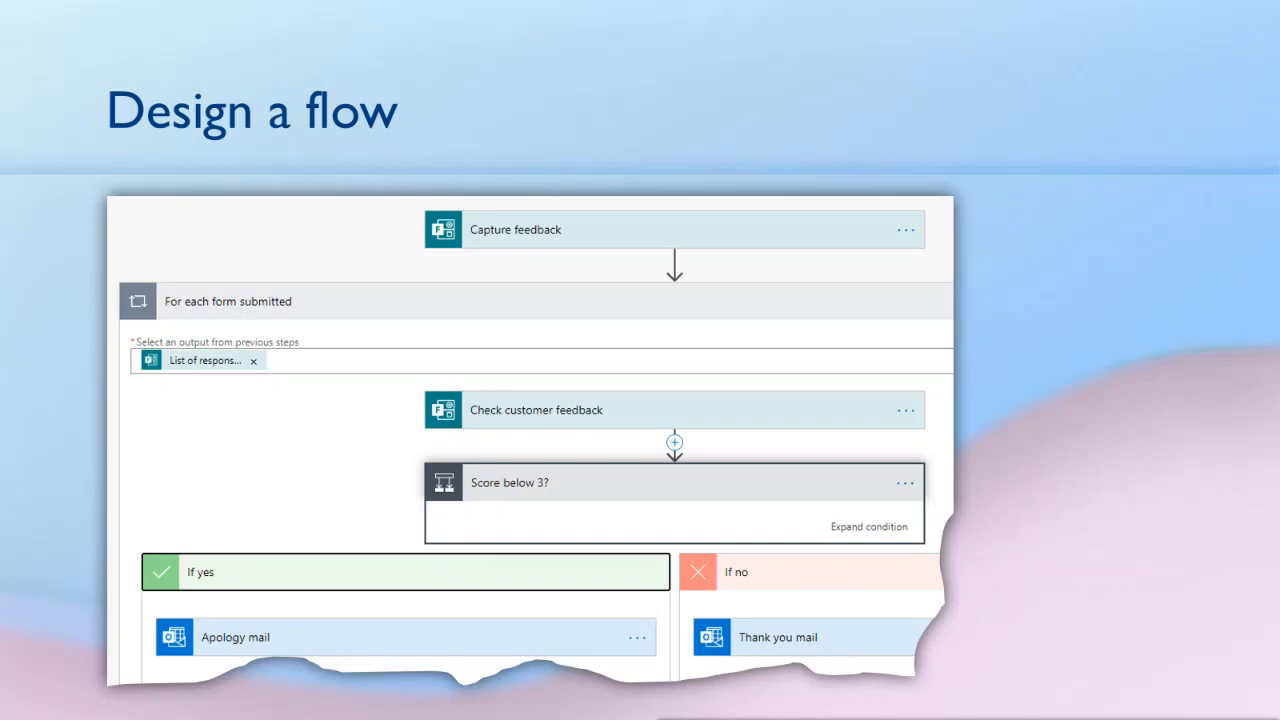
mouse_move(536, 248)
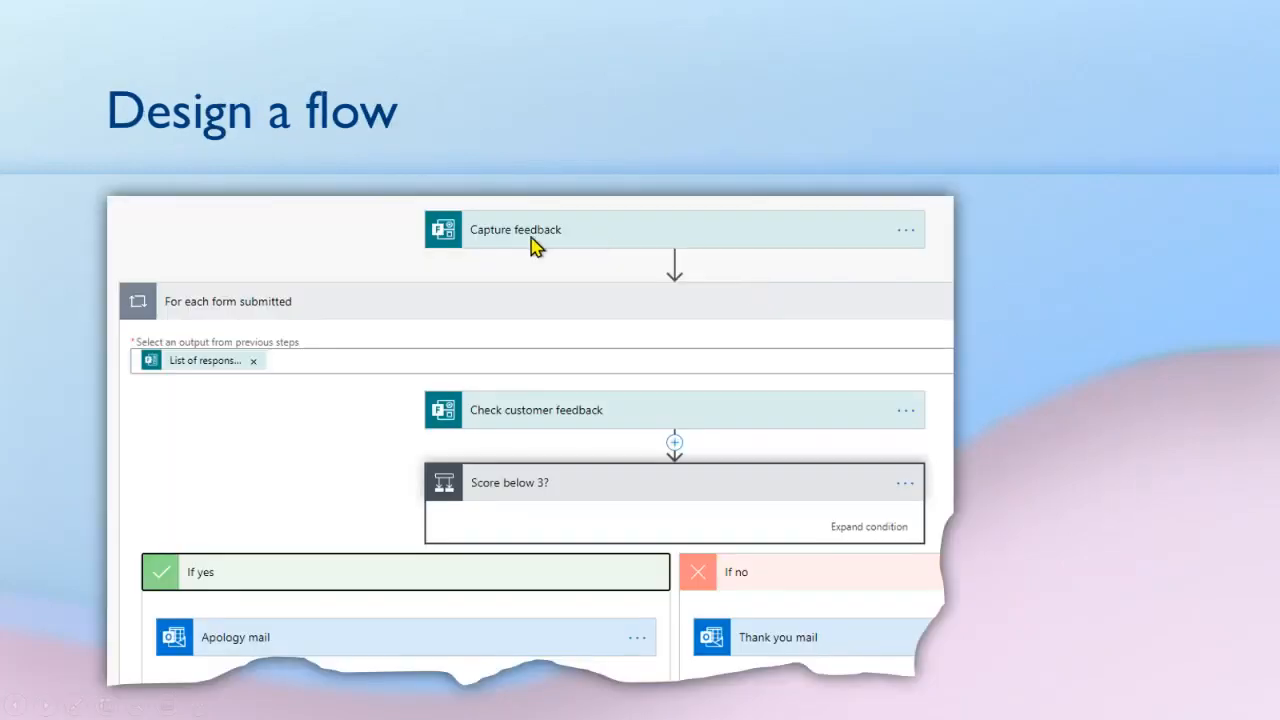
mouse_move(550, 244)
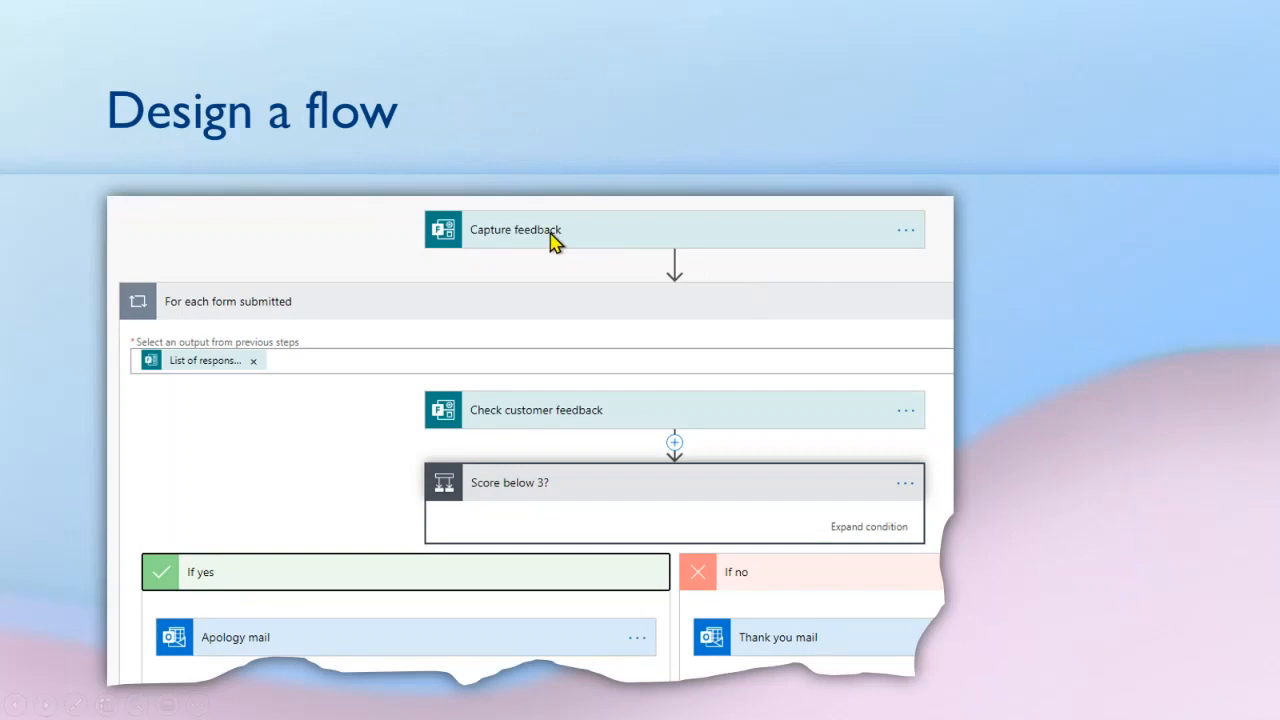
mouse_move(214, 322)
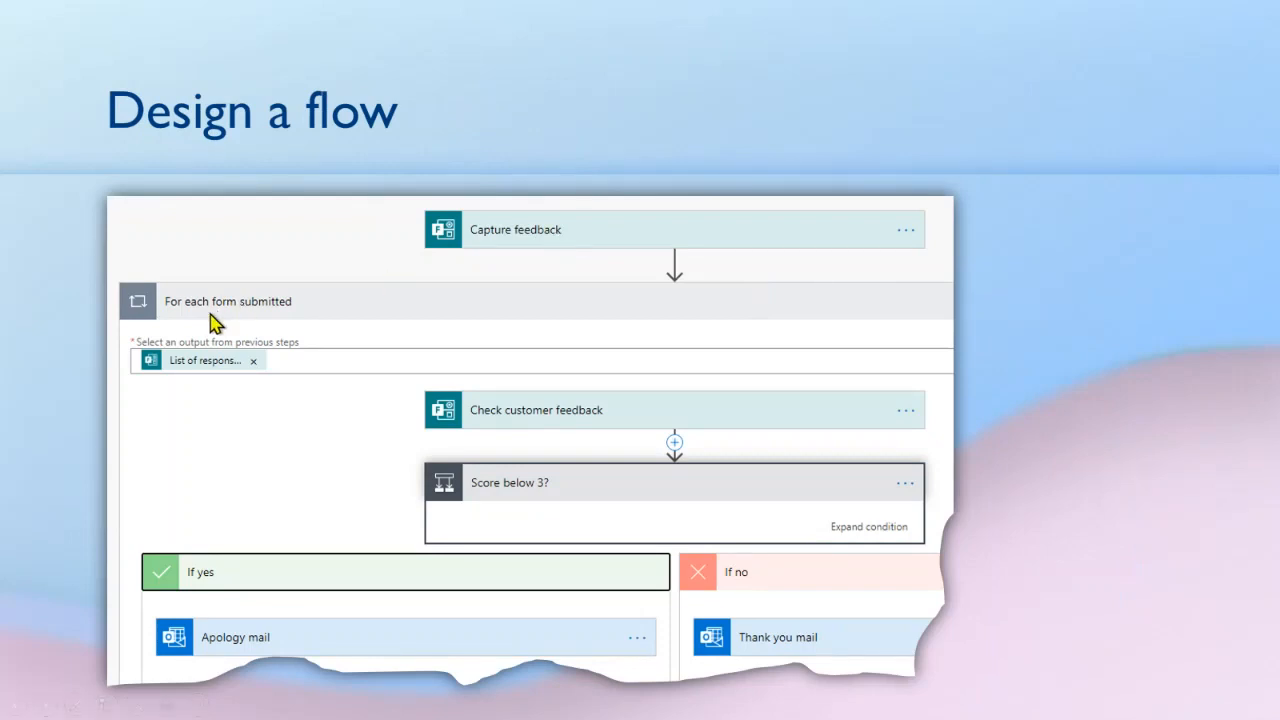
mouse_move(276, 312)
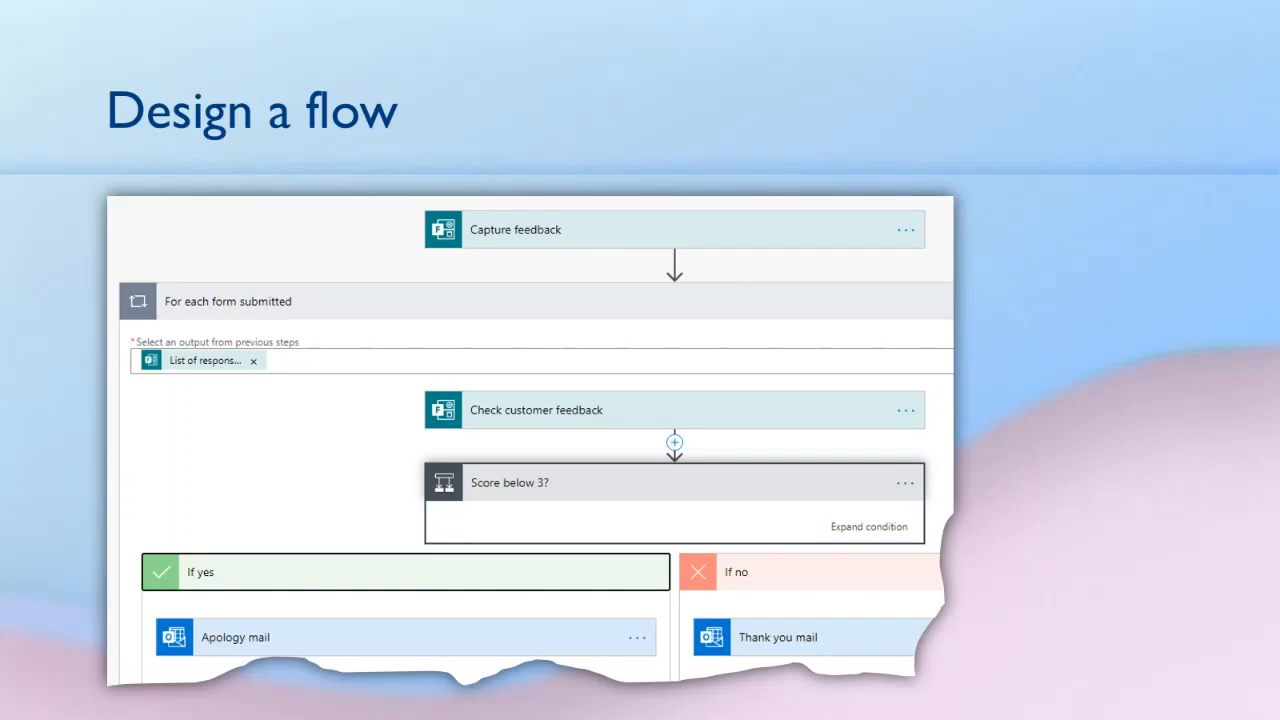
mouse_move(220, 392)
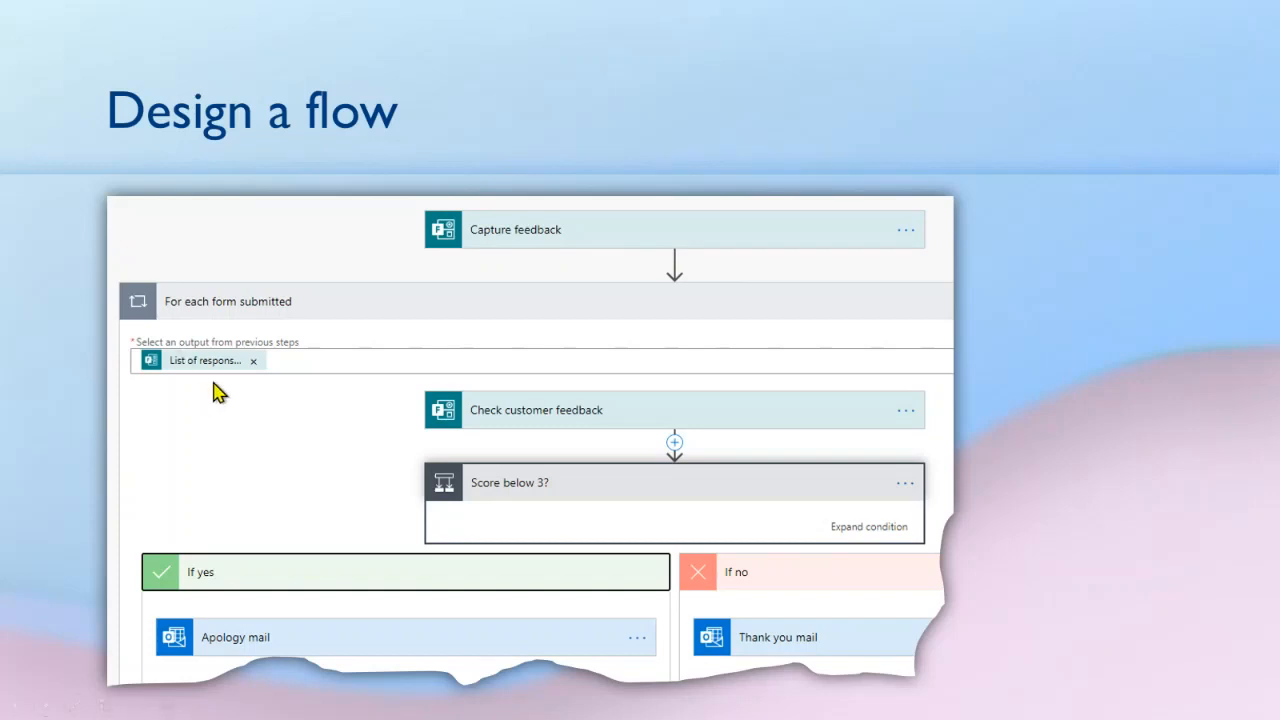
mouse_move(610, 430)
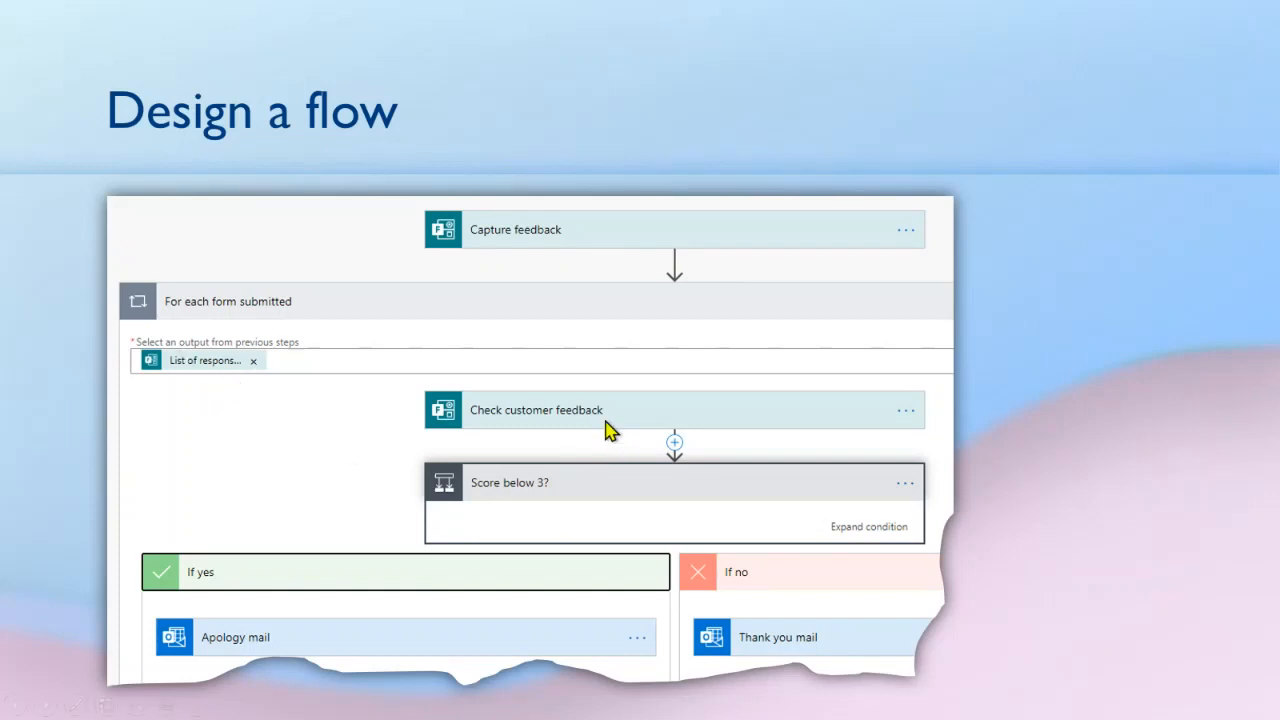
mouse_move(586, 418)
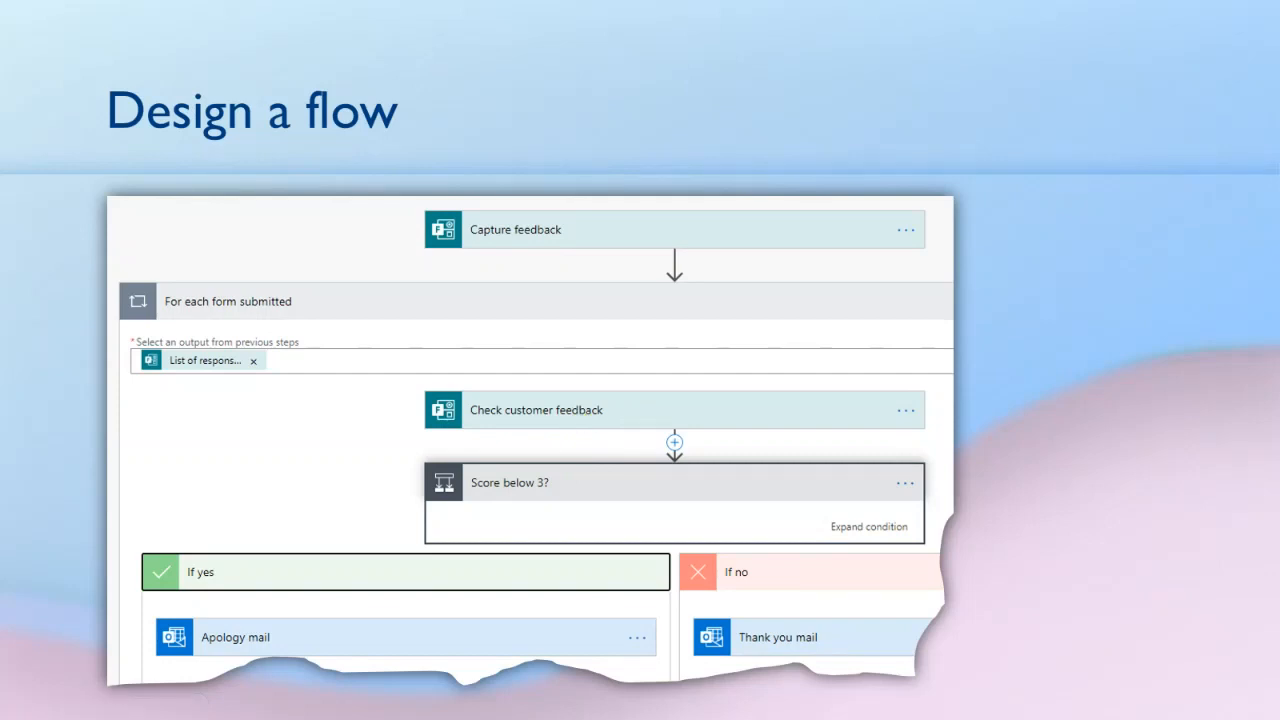
mouse_move(532, 496)
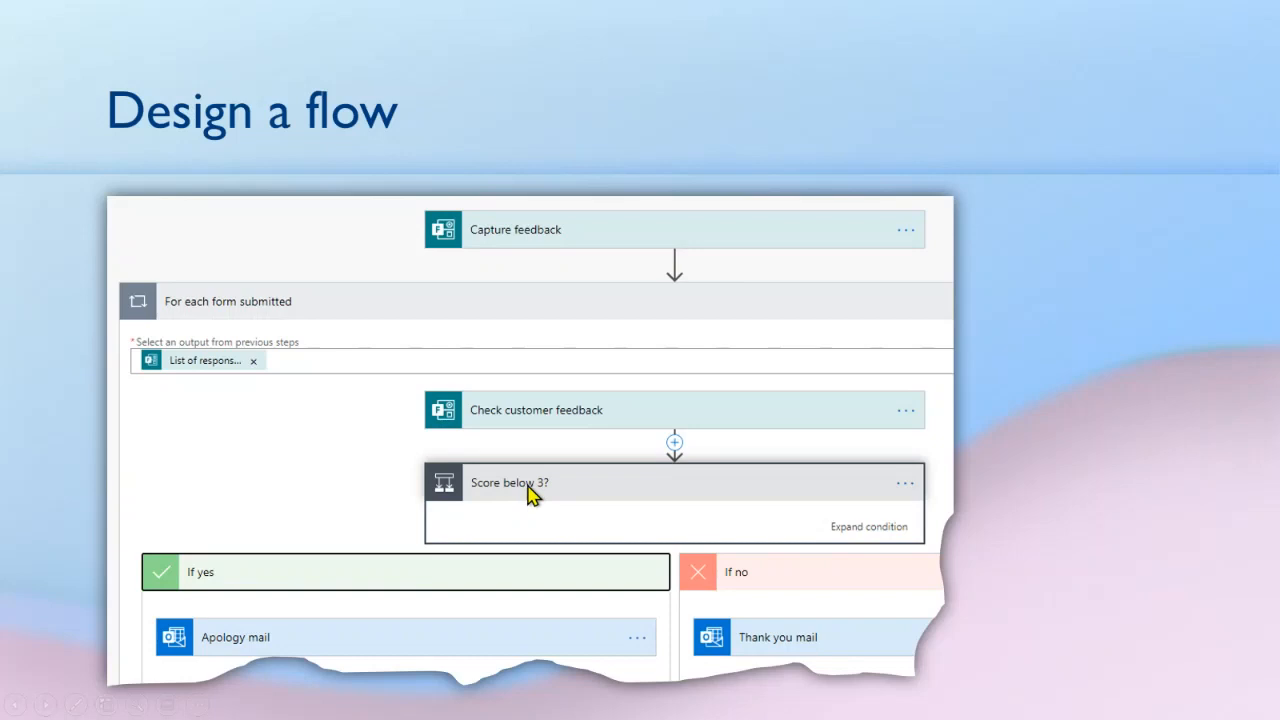
mouse_move(276, 596)
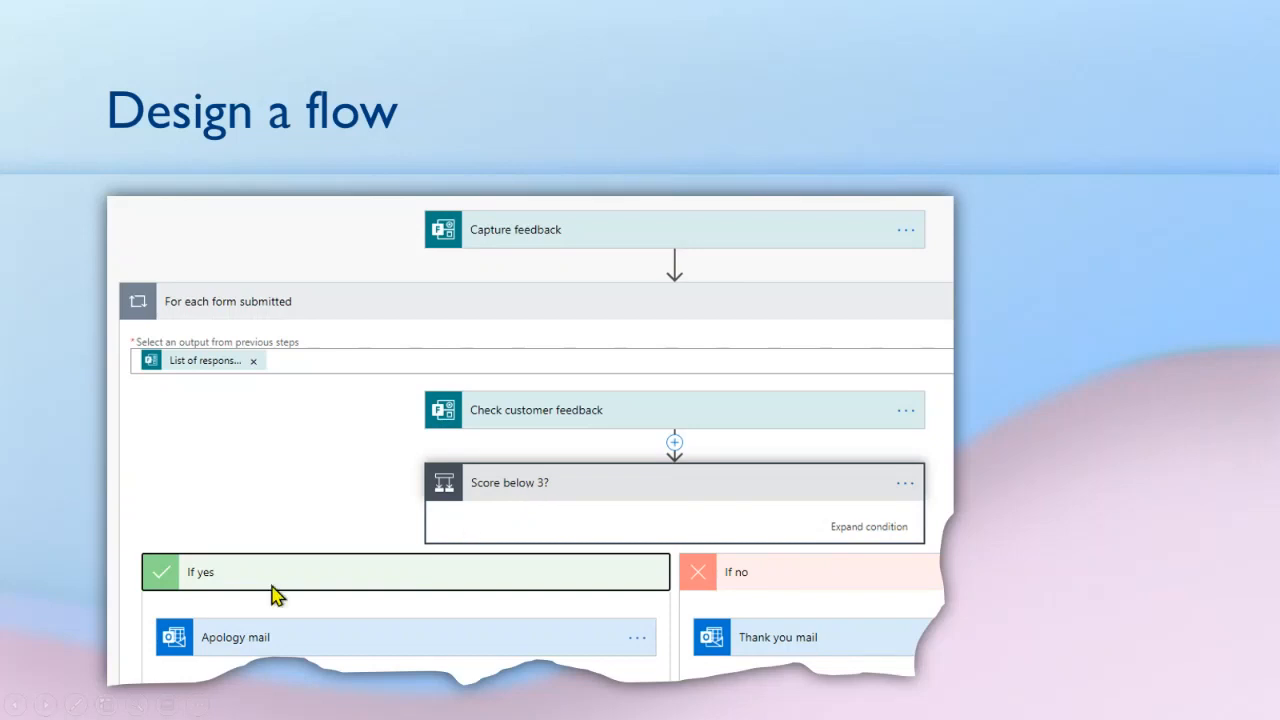
mouse_move(484, 510)
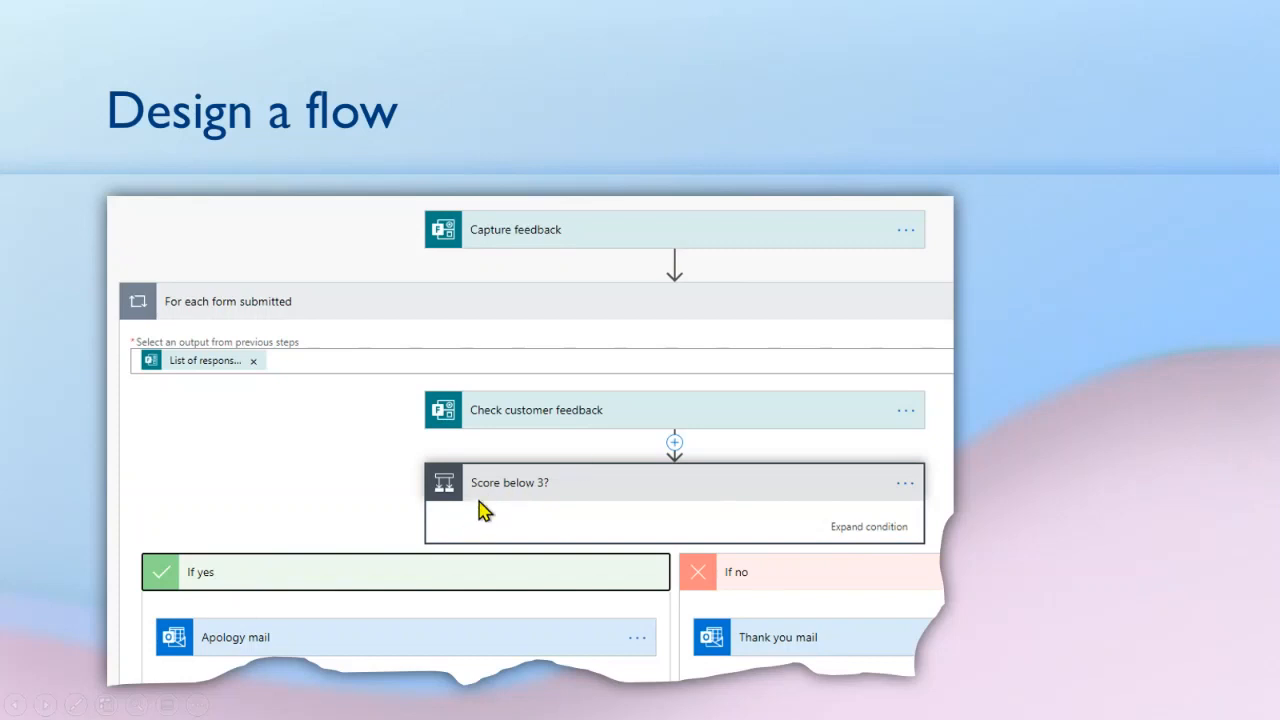
mouse_move(744, 576)
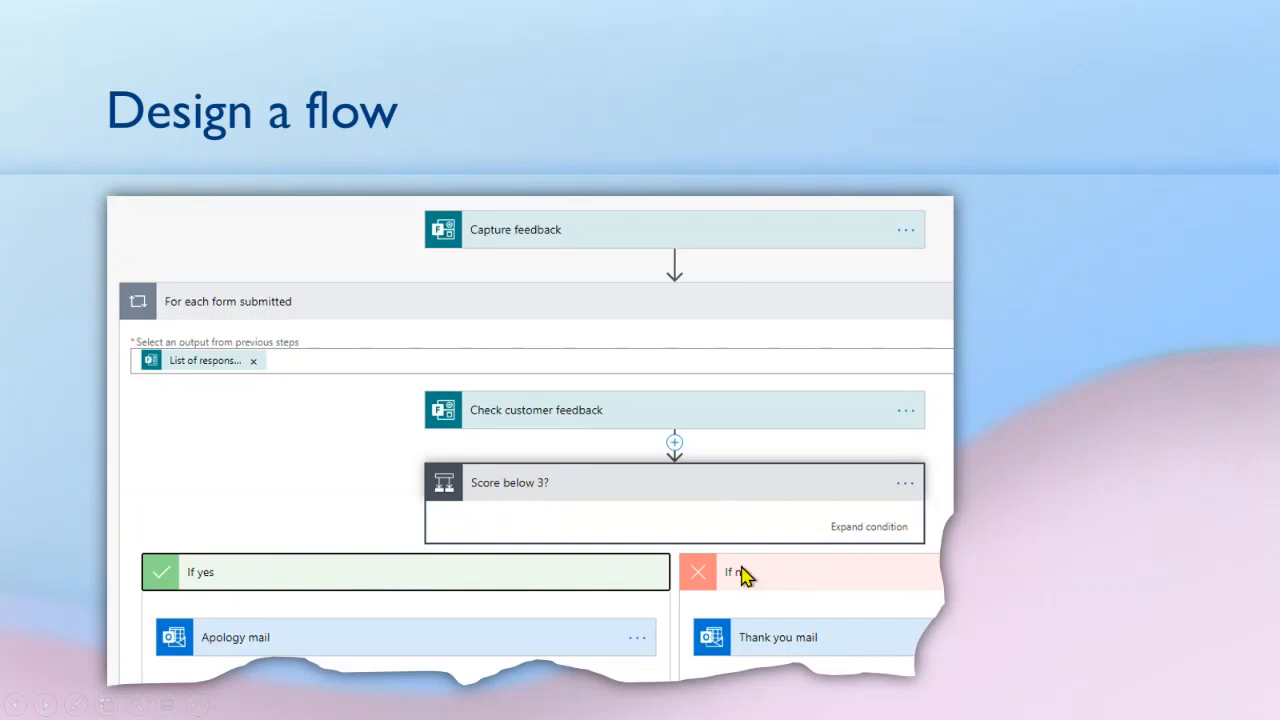
mouse_move(336, 662)
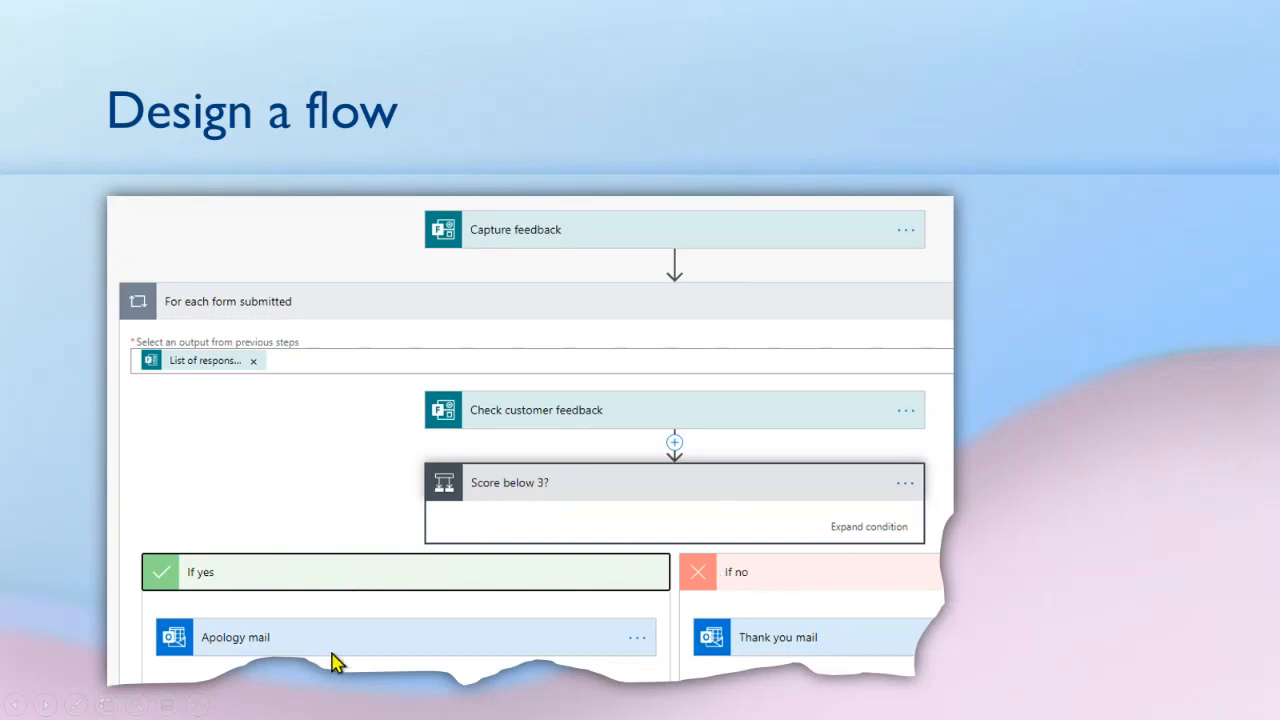
mouse_move(792, 640)
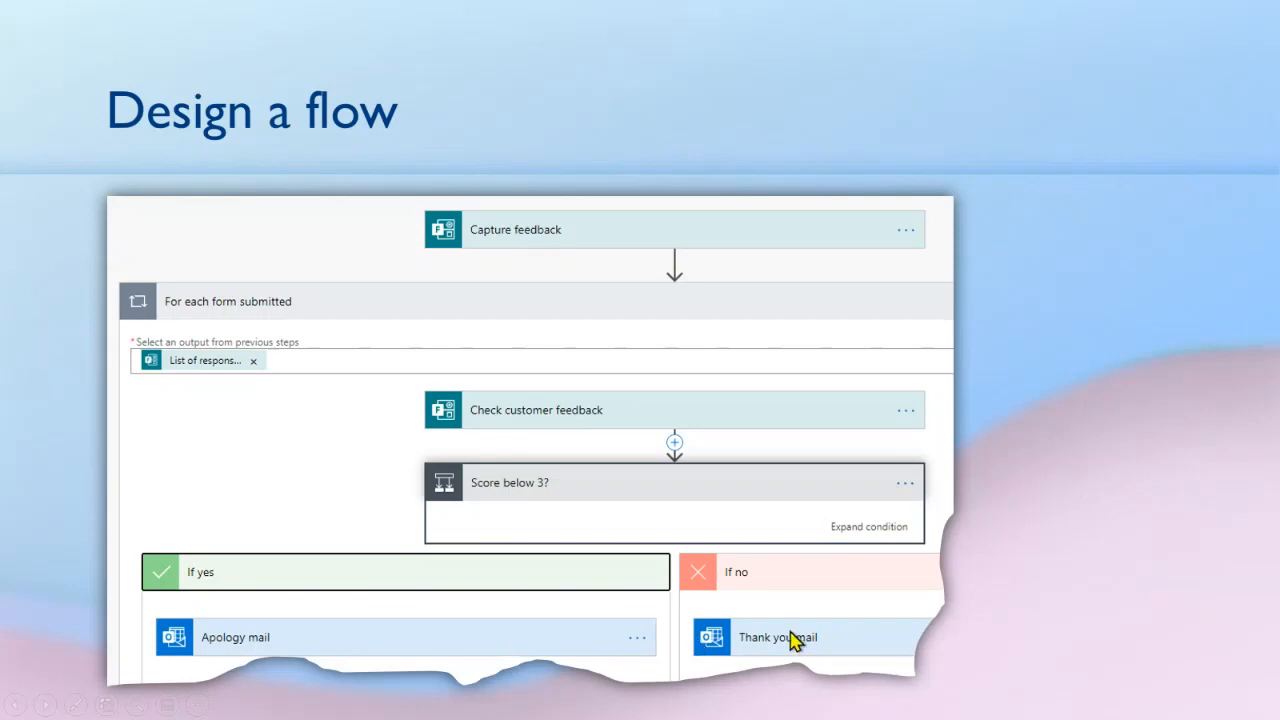
mouse_move(824, 640)
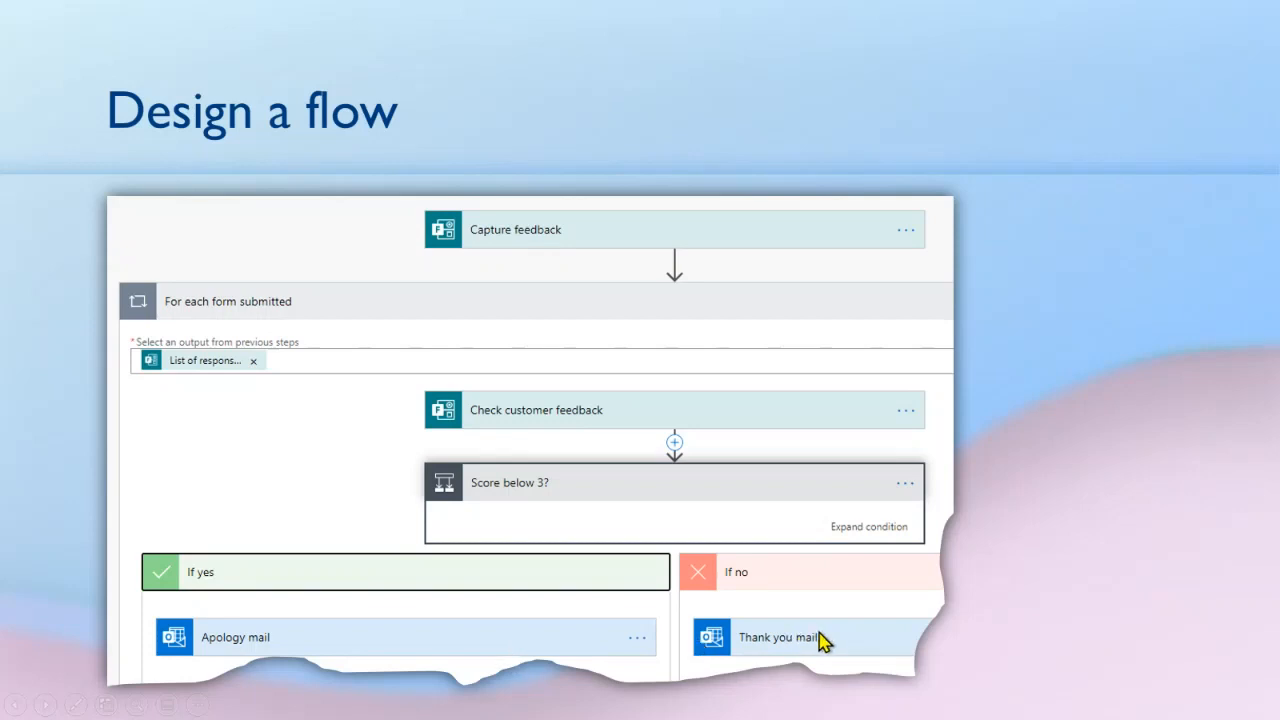
mouse_move(510, 700)
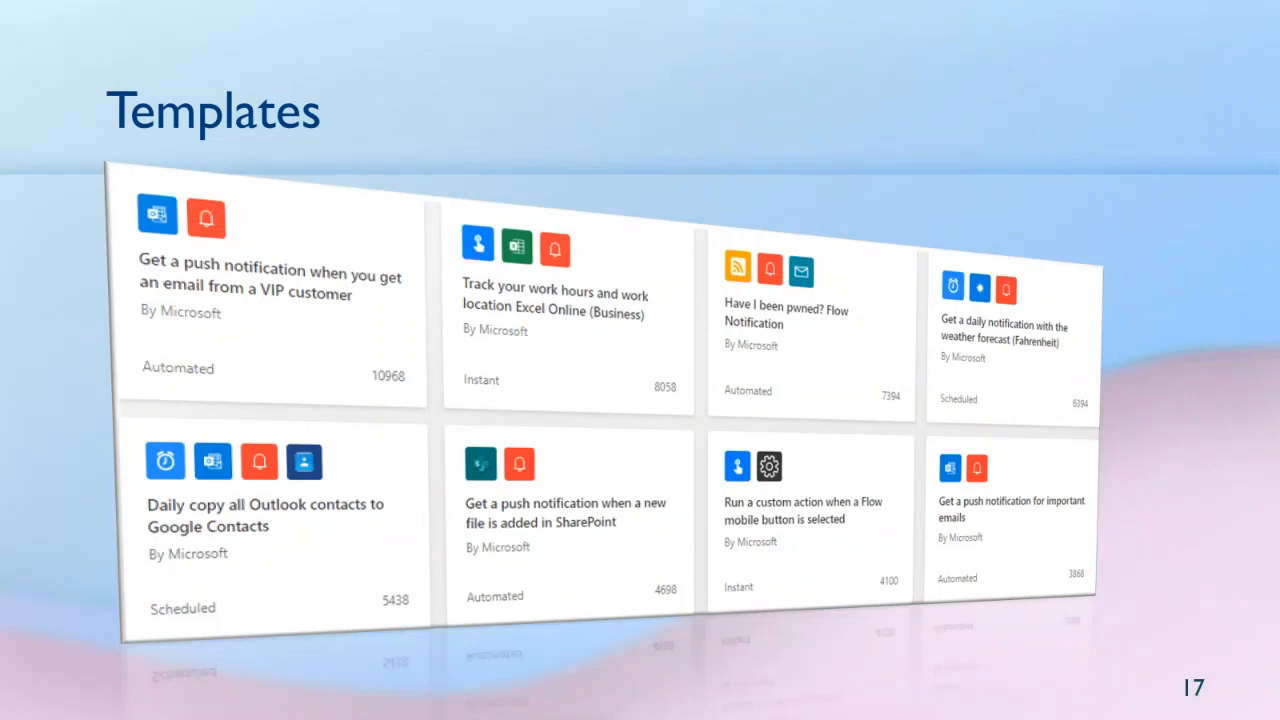
mouse_move(600, 684)
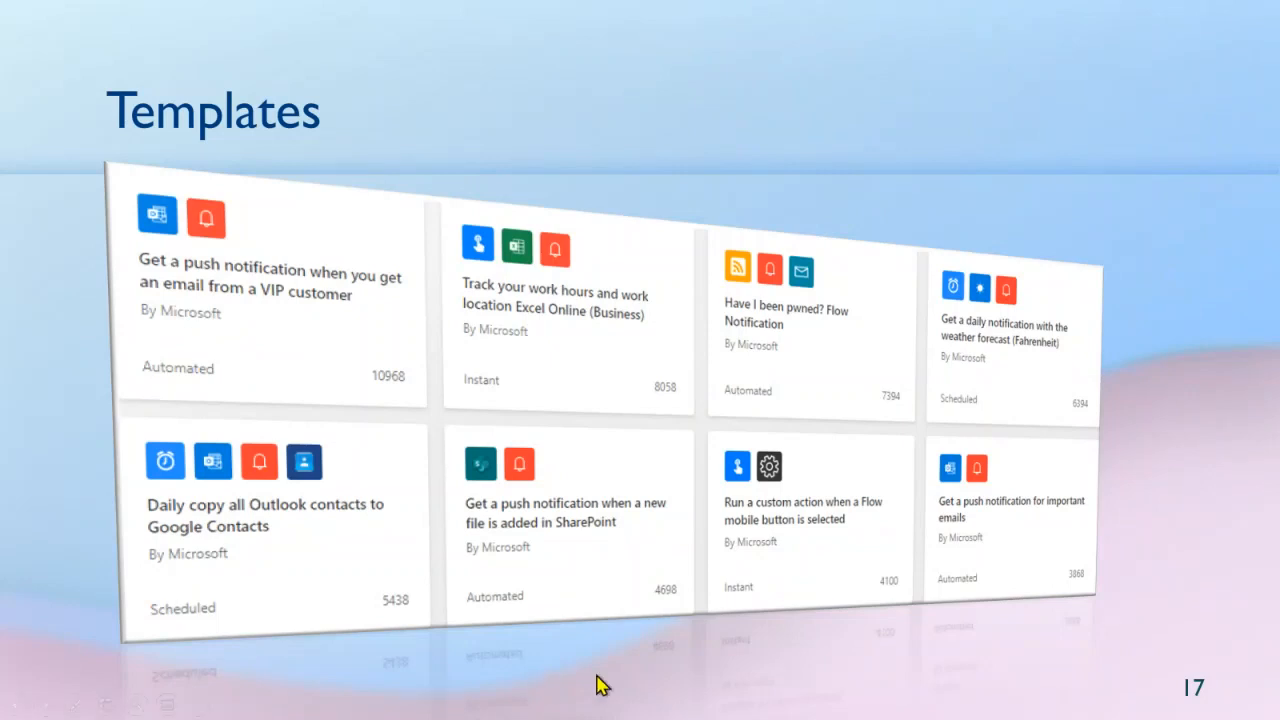
mouse_move(252, 306)
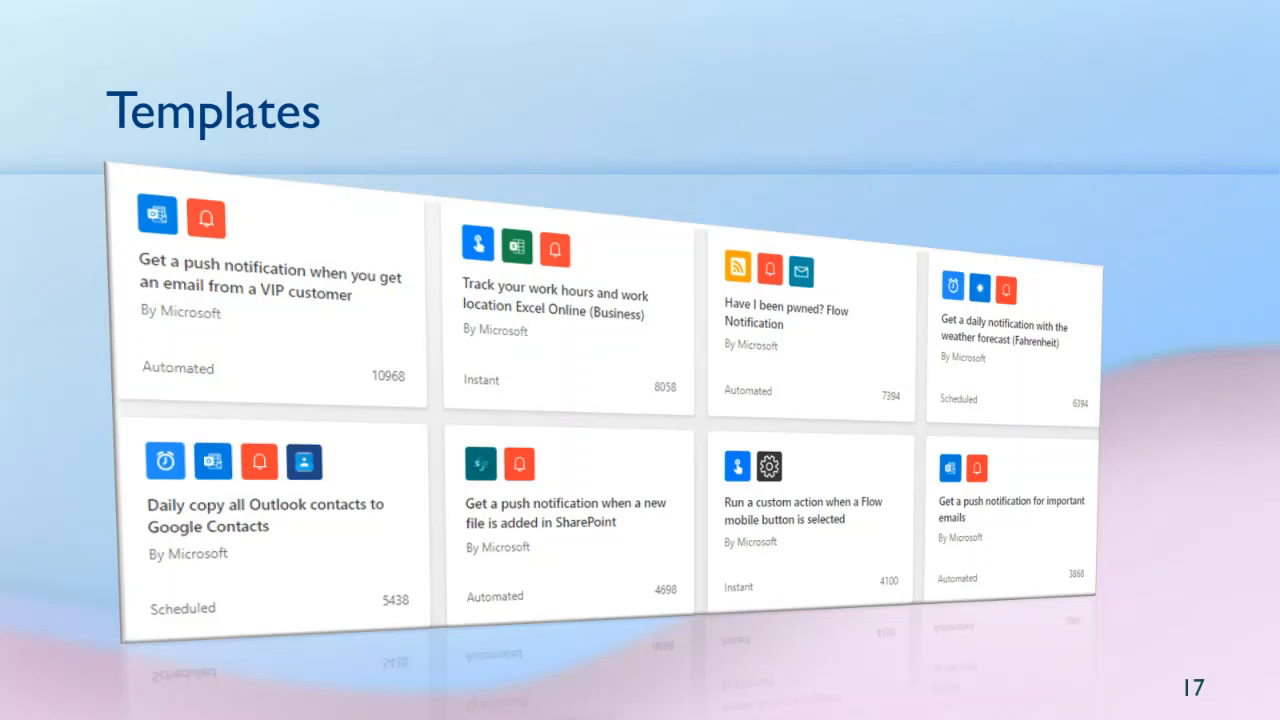
Step: Advance from the Templates slide to slide 18, Notification on email
key(right)
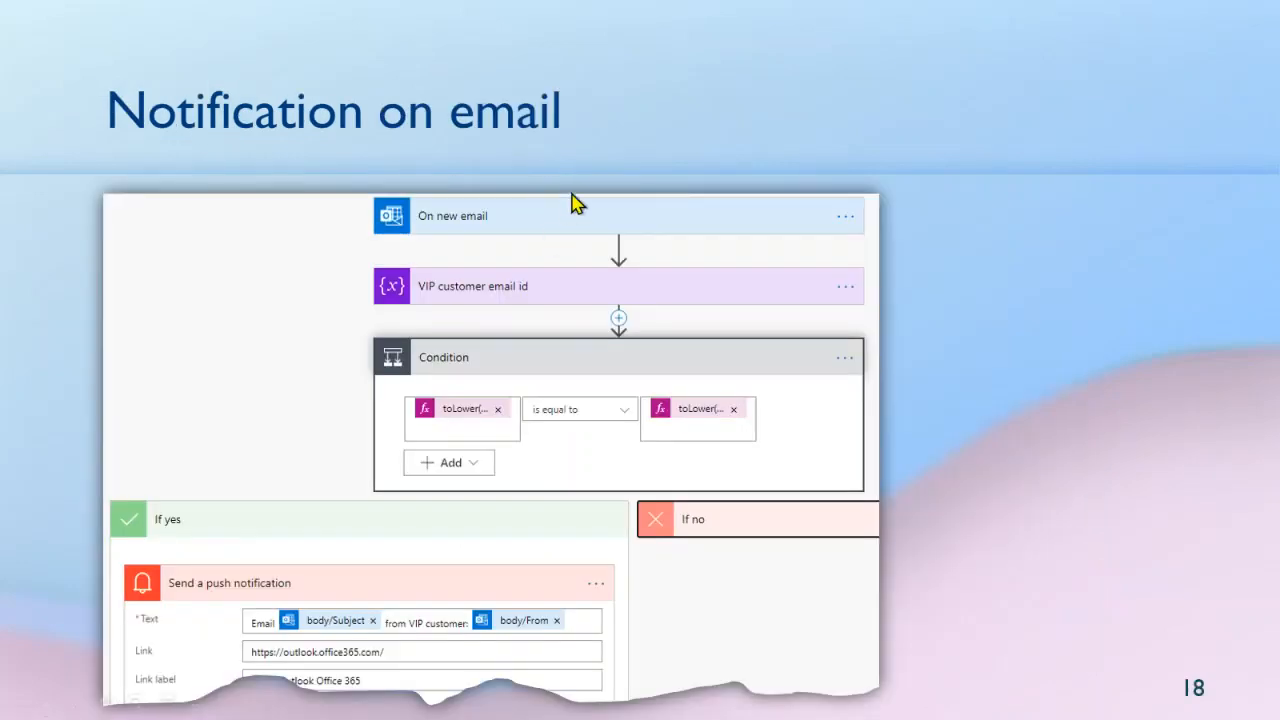
mouse_move(556, 232)
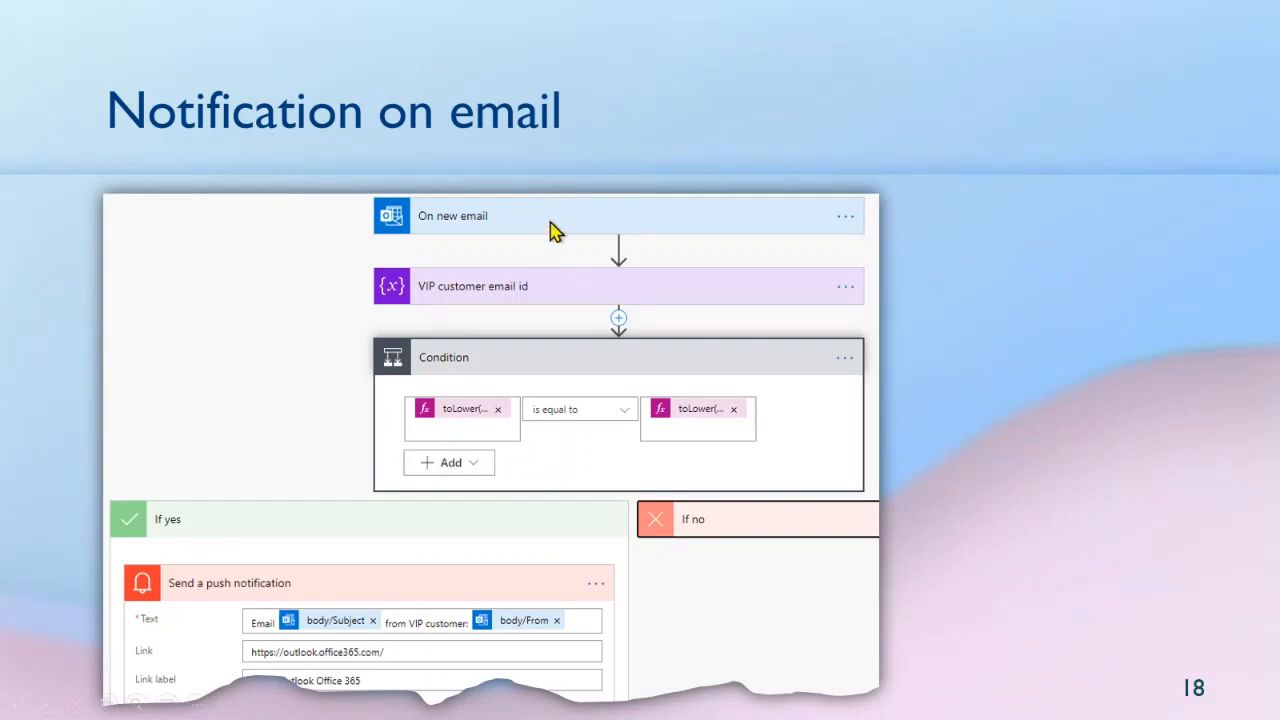
mouse_move(544, 296)
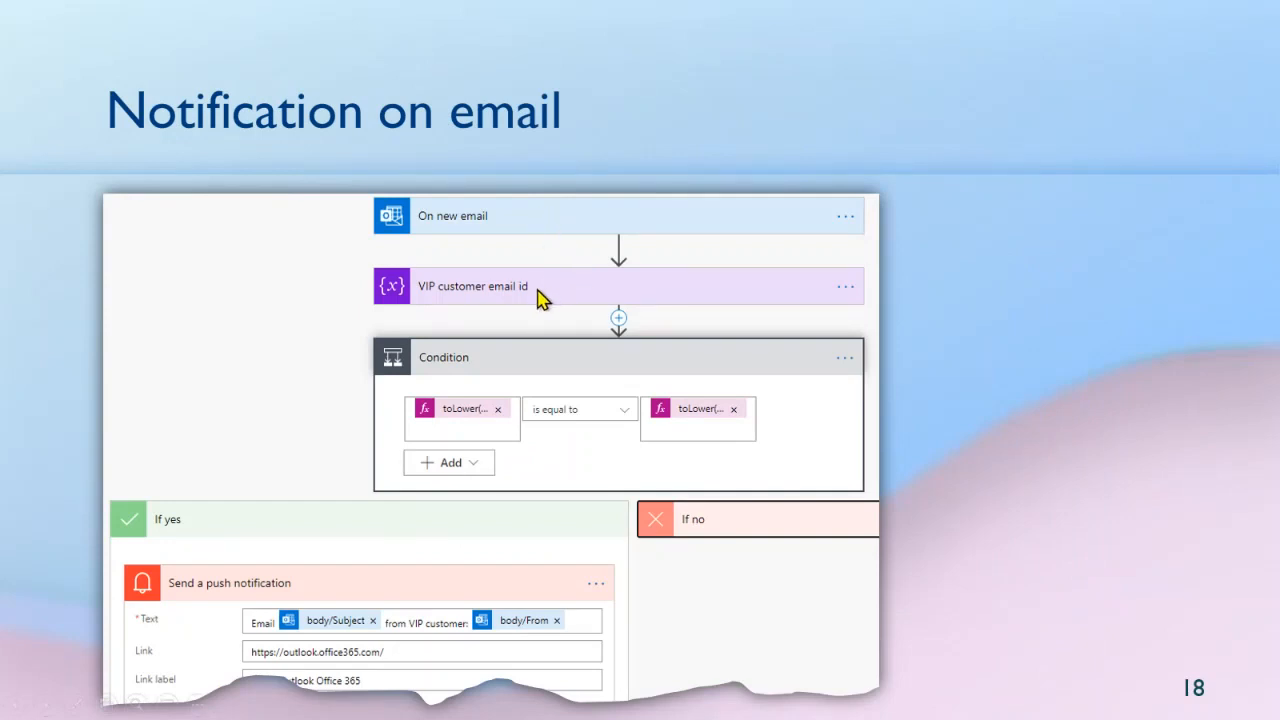
mouse_move(548, 300)
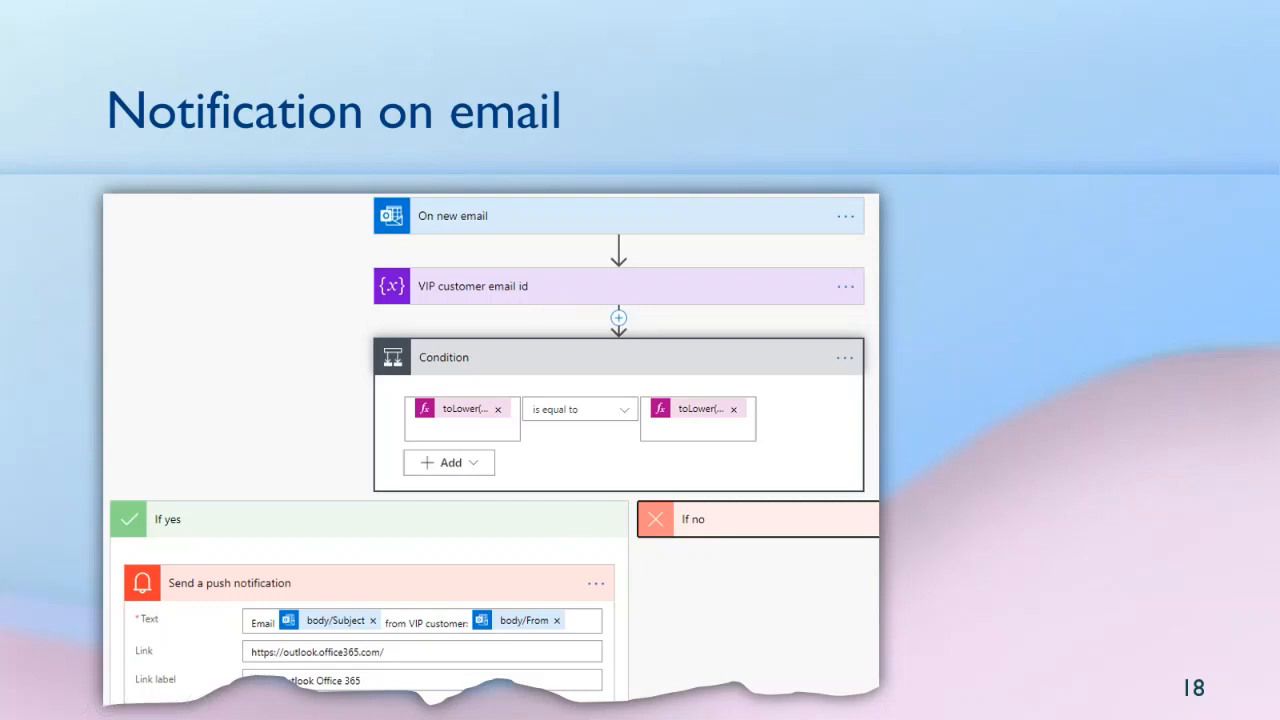
mouse_move(1088, 604)
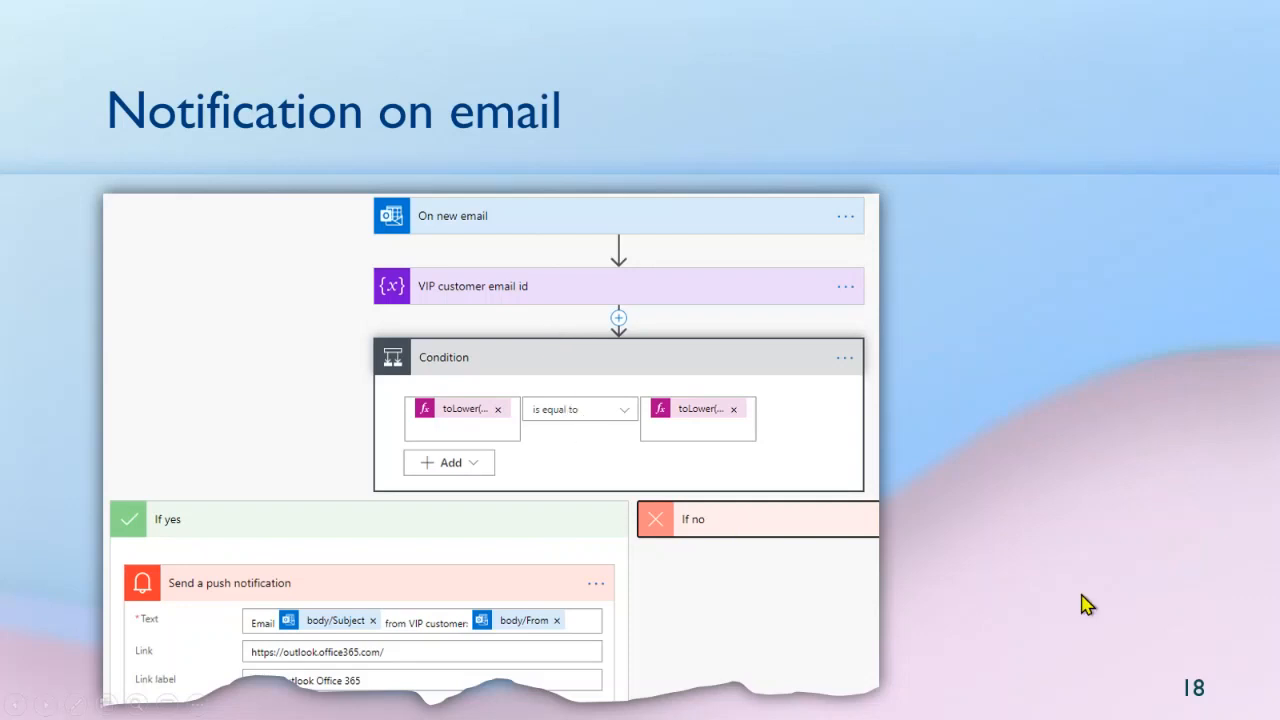
mouse_move(1092, 604)
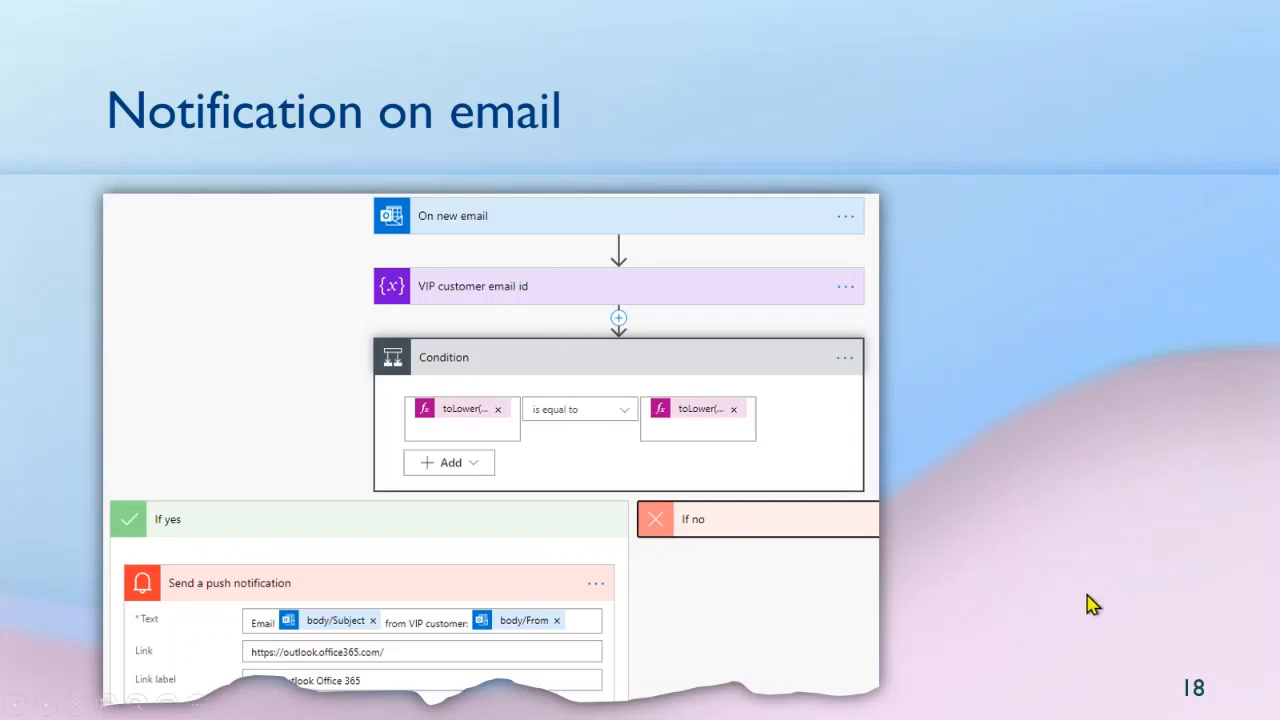
Step: Advance from the Notification on email slide to slide 19, RPA – UI Flows
key(Right)
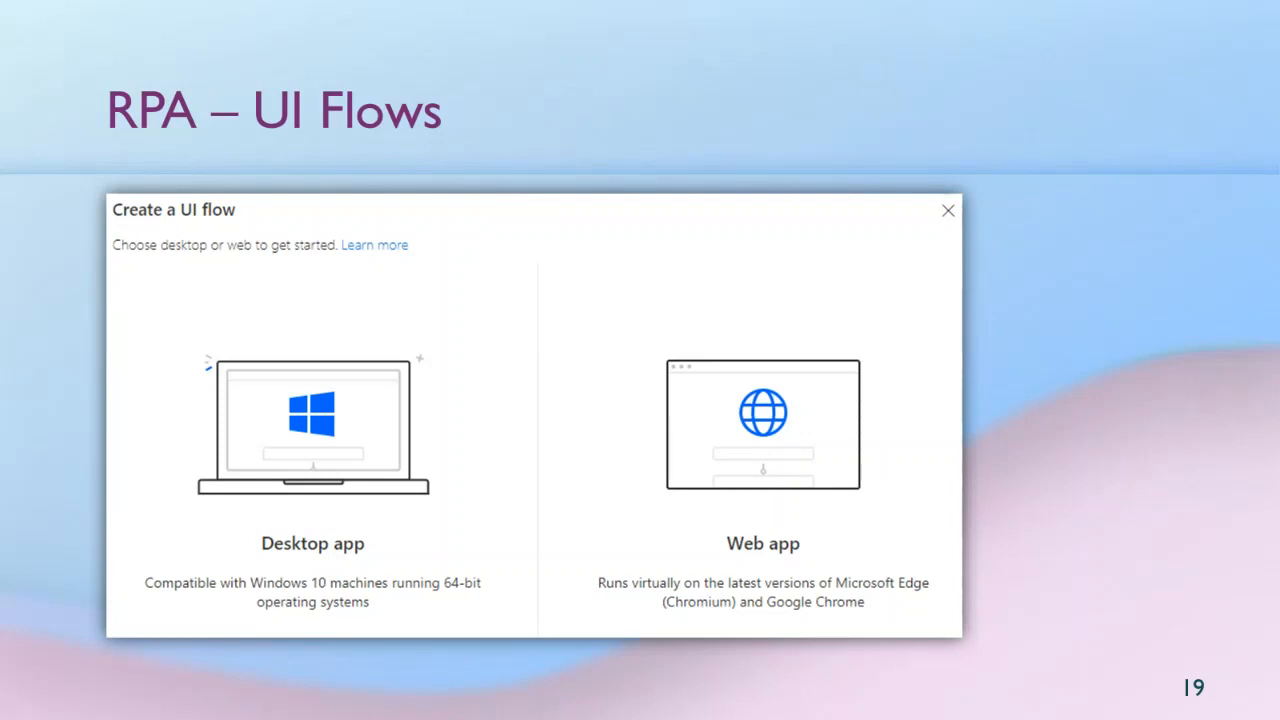
mouse_move(1038, 612)
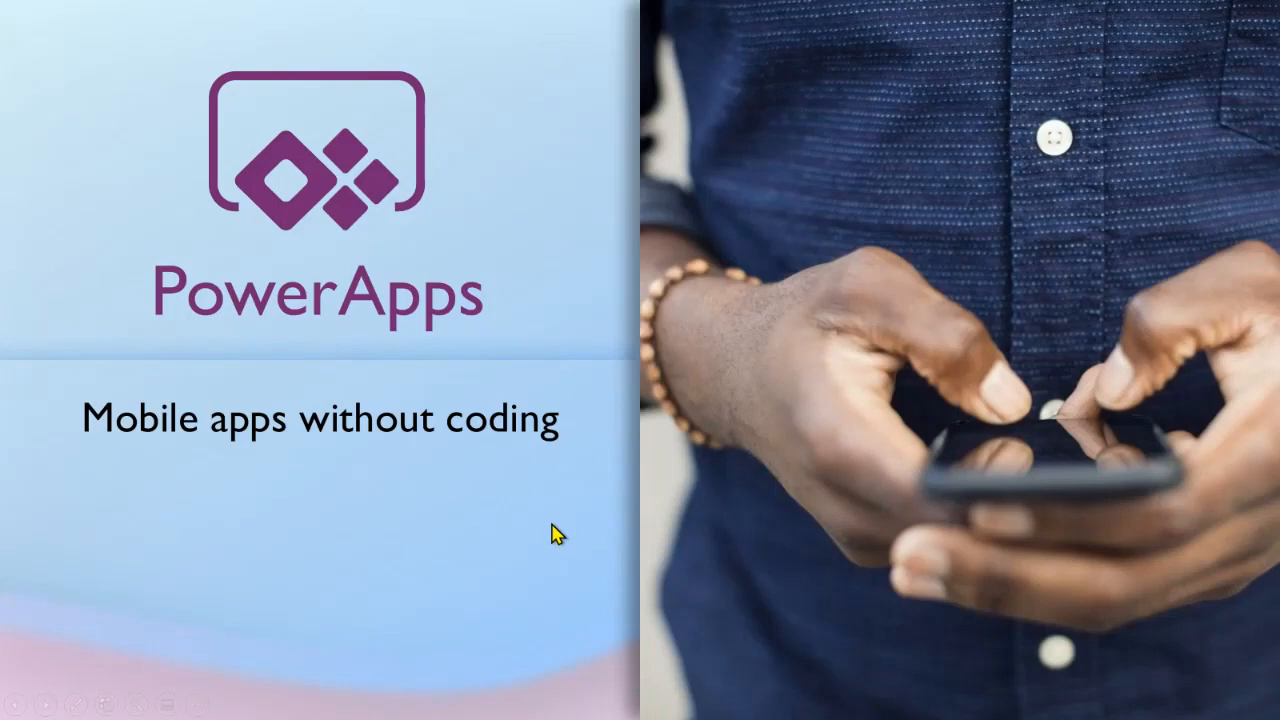
mouse_move(556, 532)
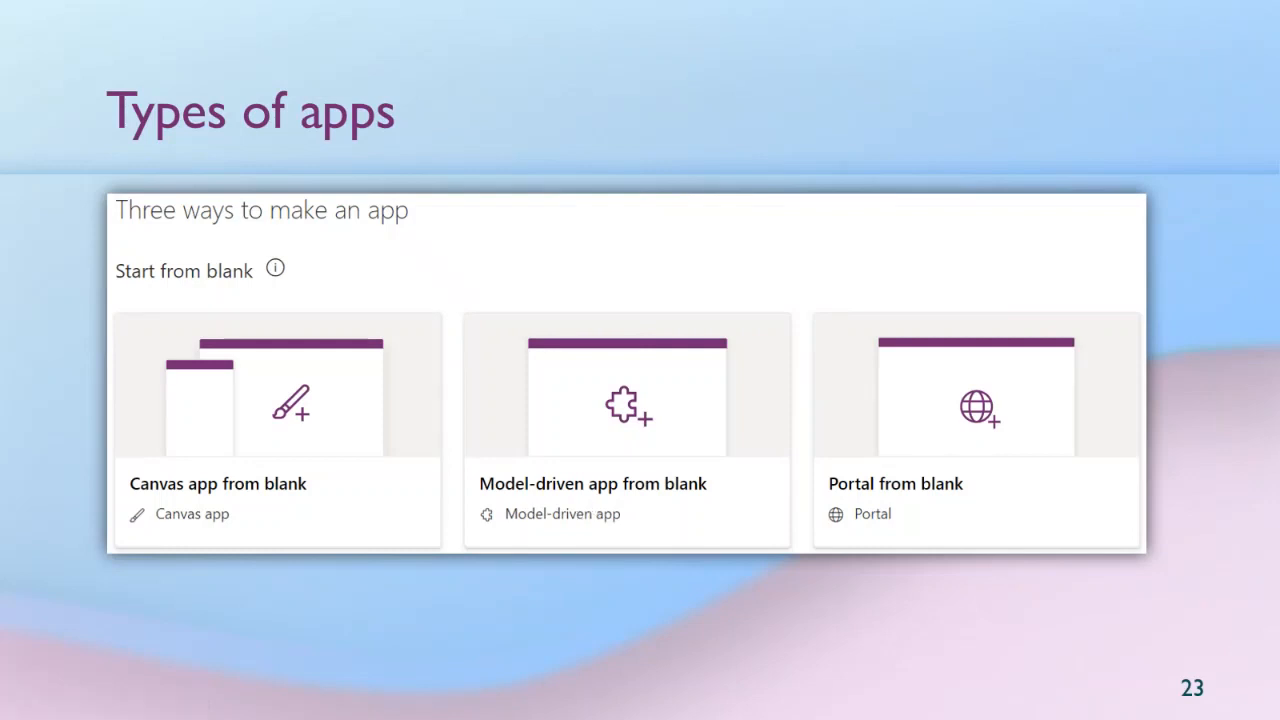
mouse_move(310, 532)
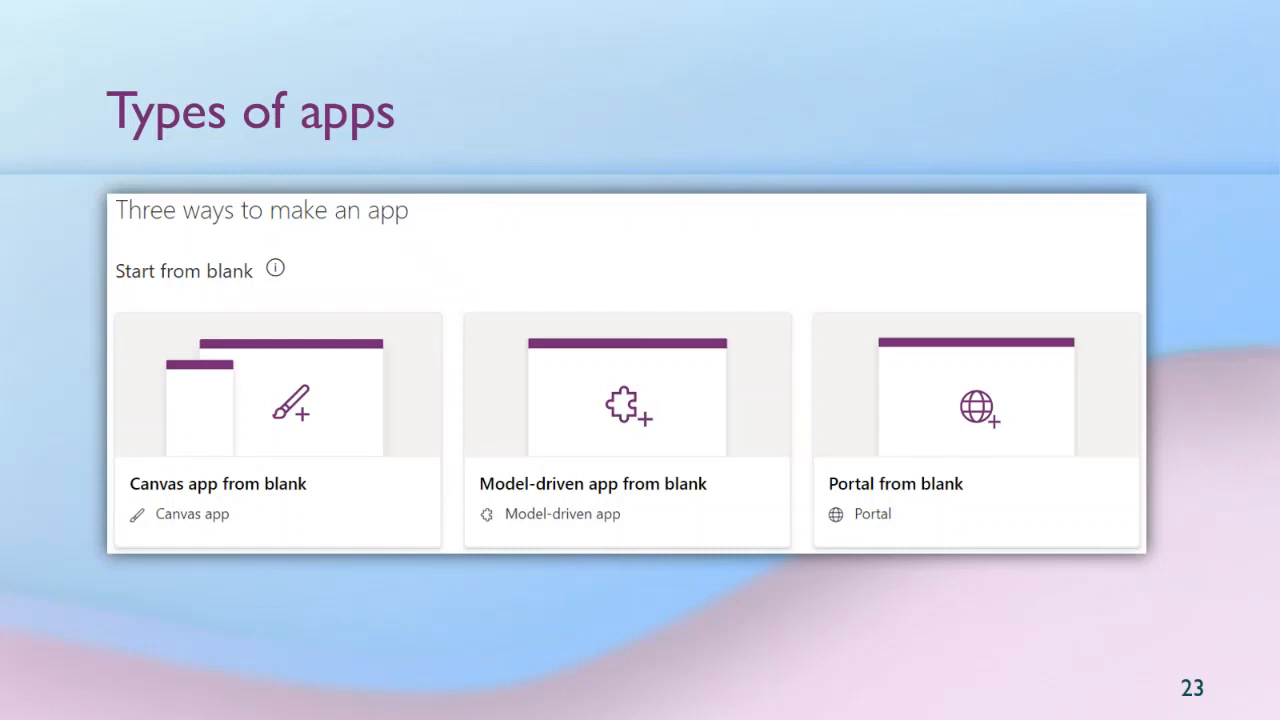
mouse_move(328, 482)
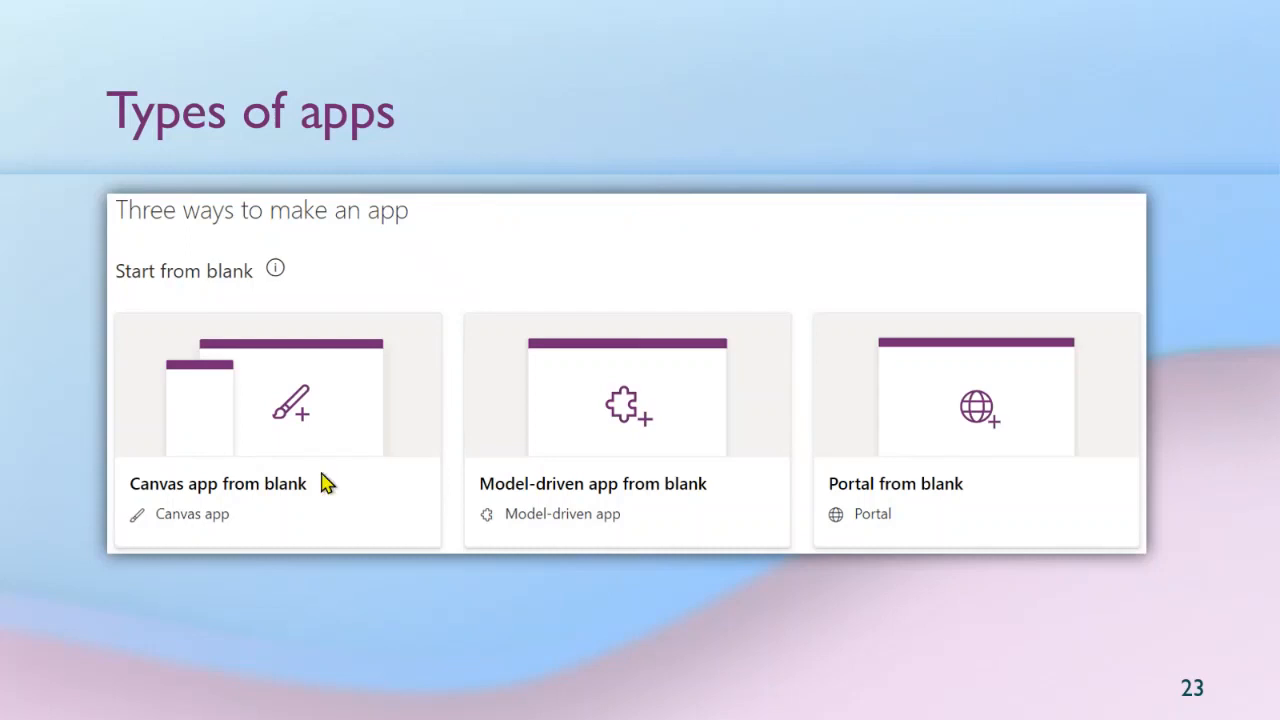
mouse_move(348, 516)
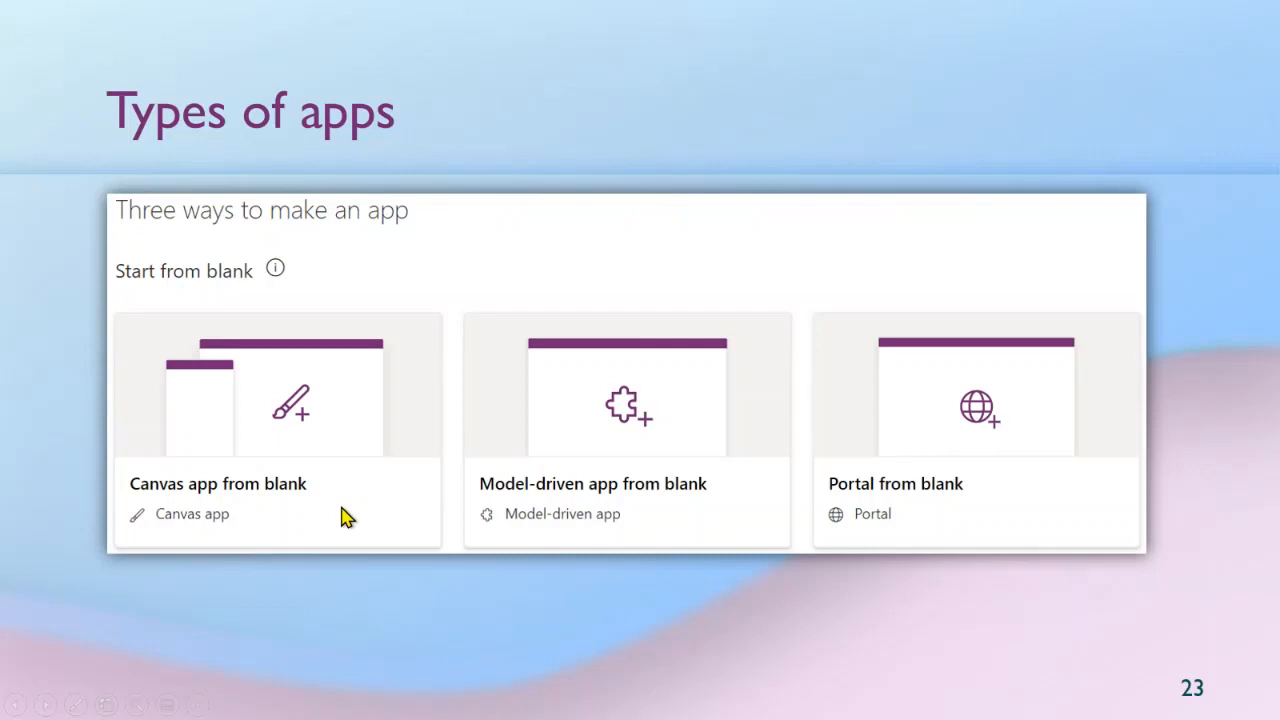
Step: Advance past the Data Sources slide to slide 27, App design
key(Right)
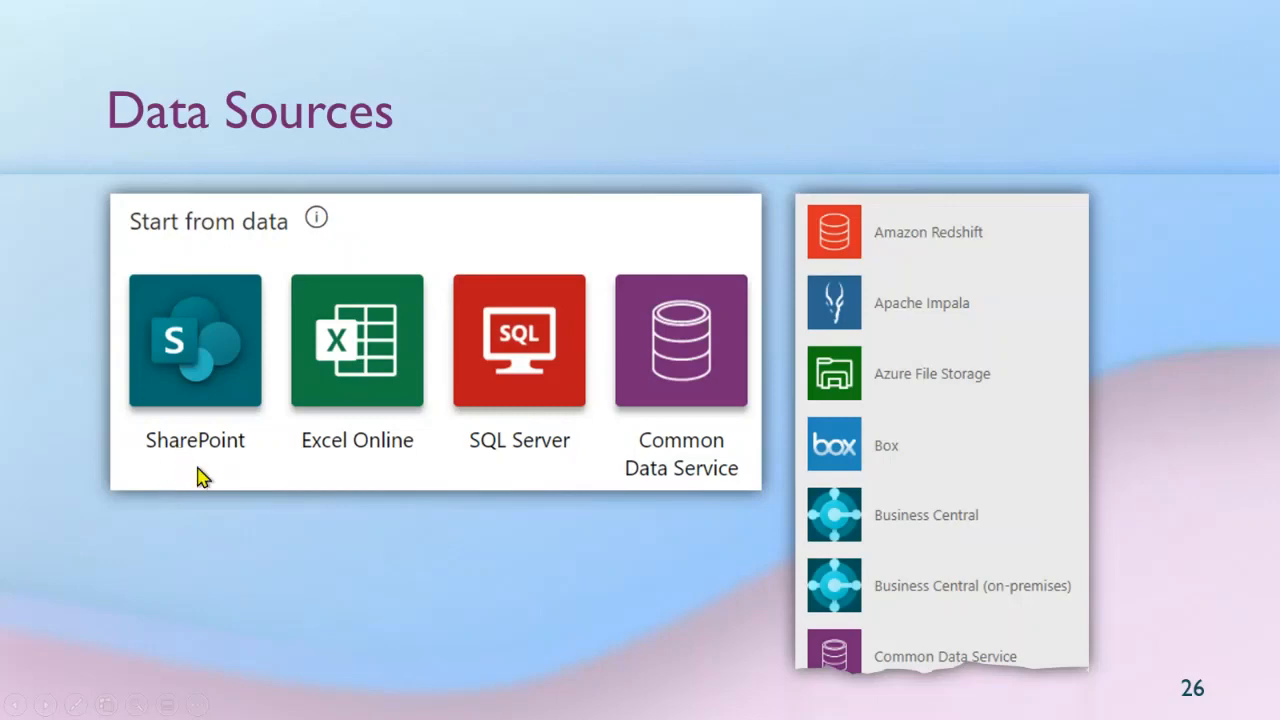
mouse_move(496, 472)
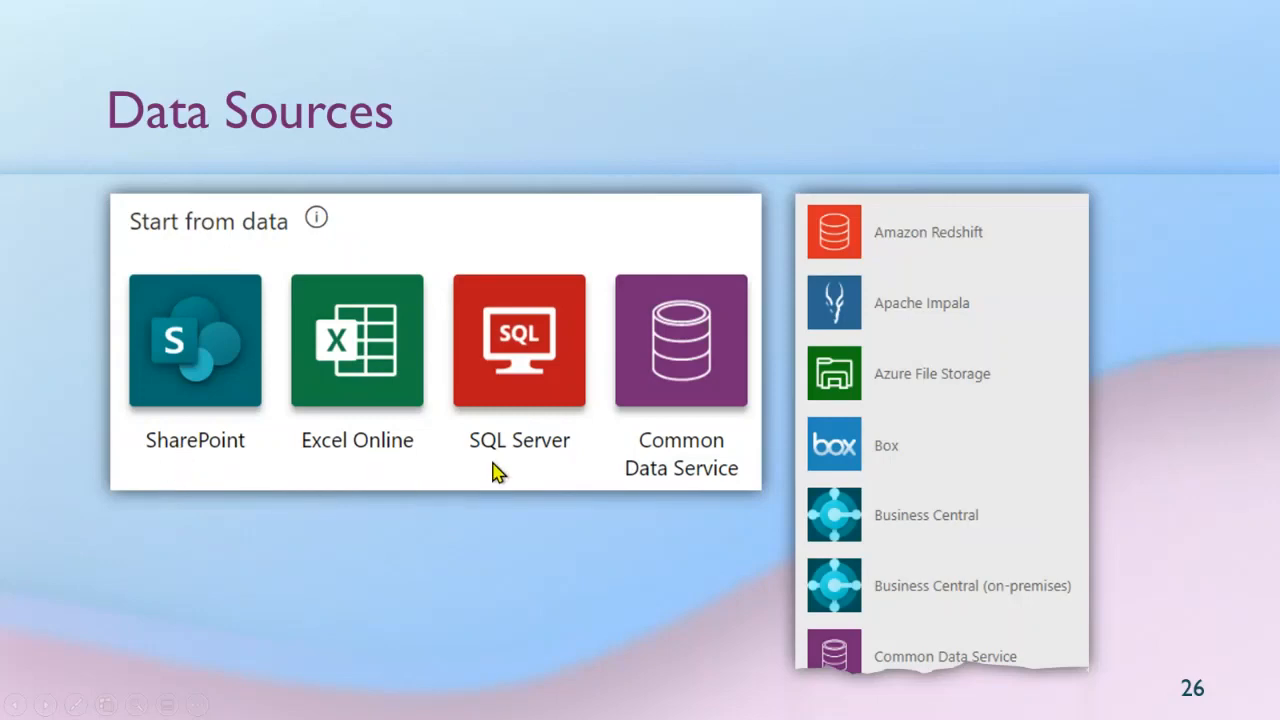
mouse_move(724, 456)
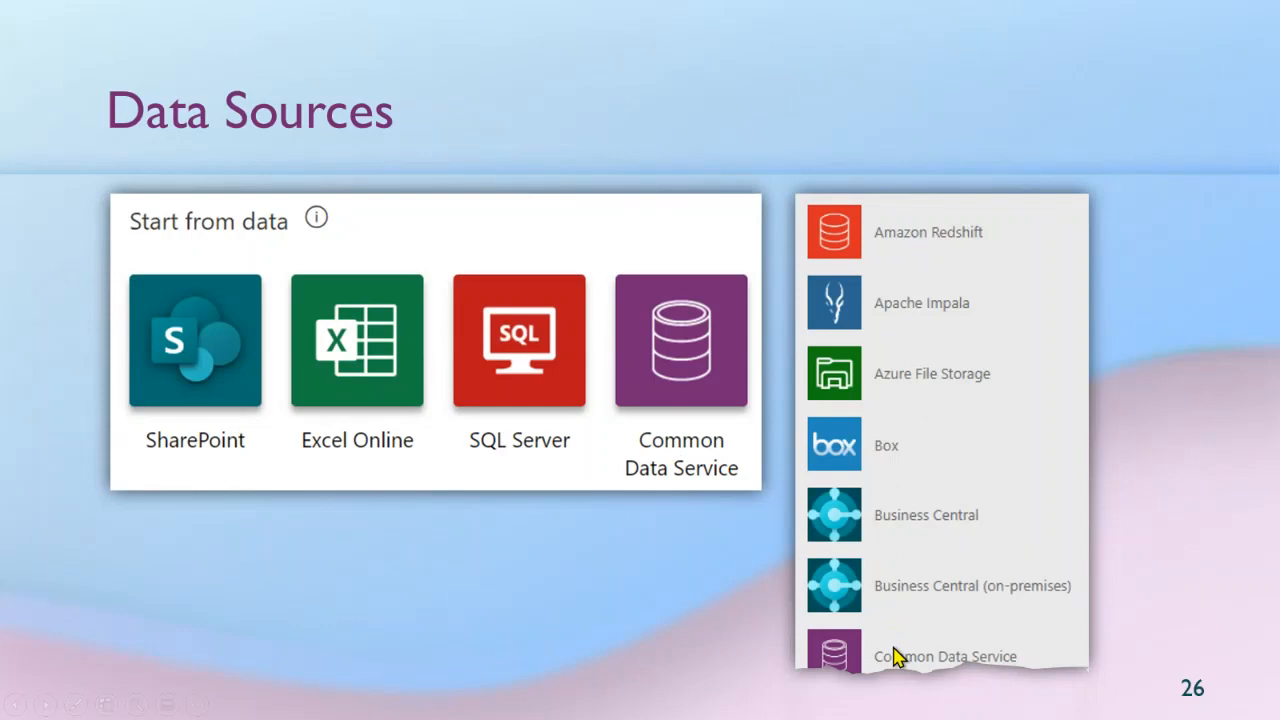
key(Right)
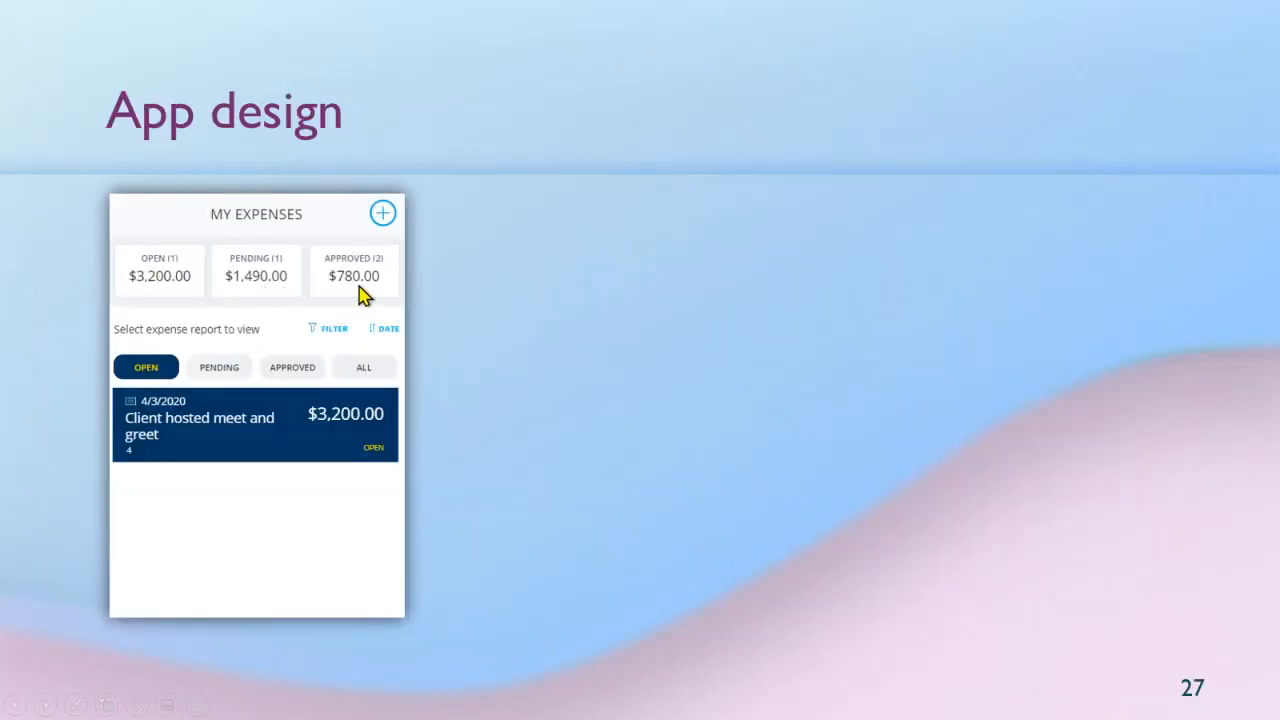
mouse_move(164, 278)
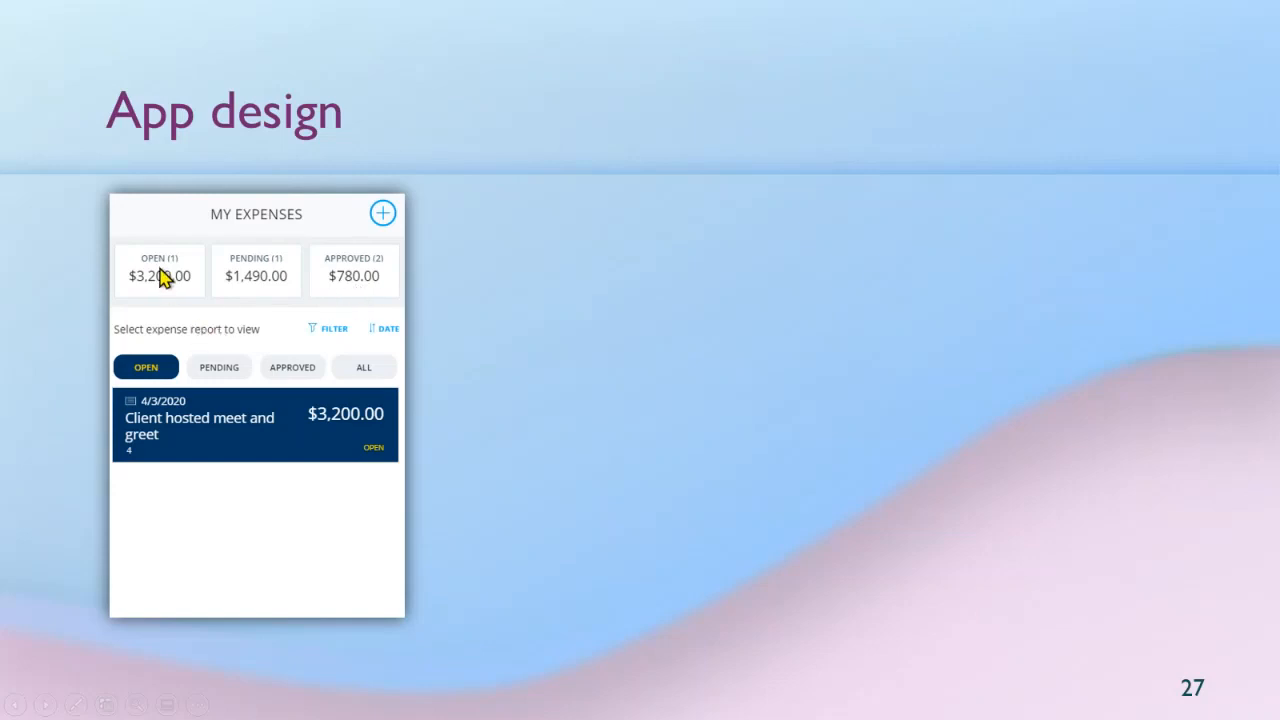
mouse_move(324, 496)
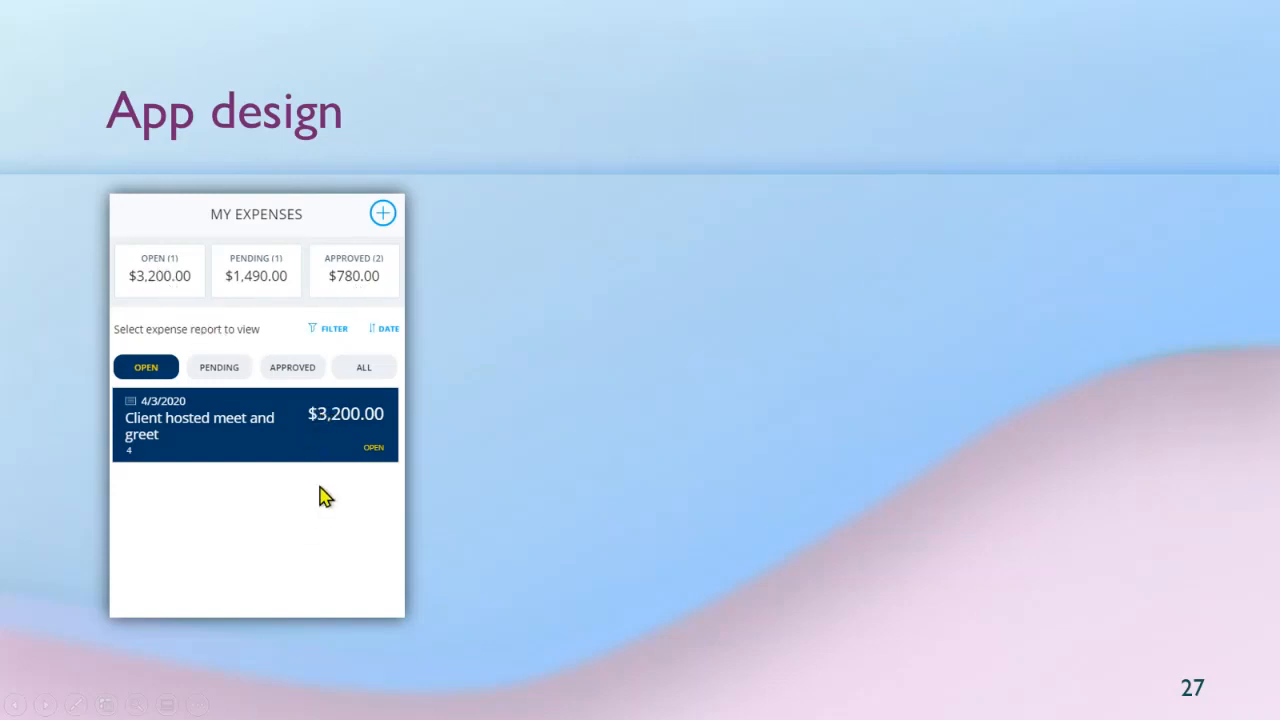
mouse_move(384, 216)
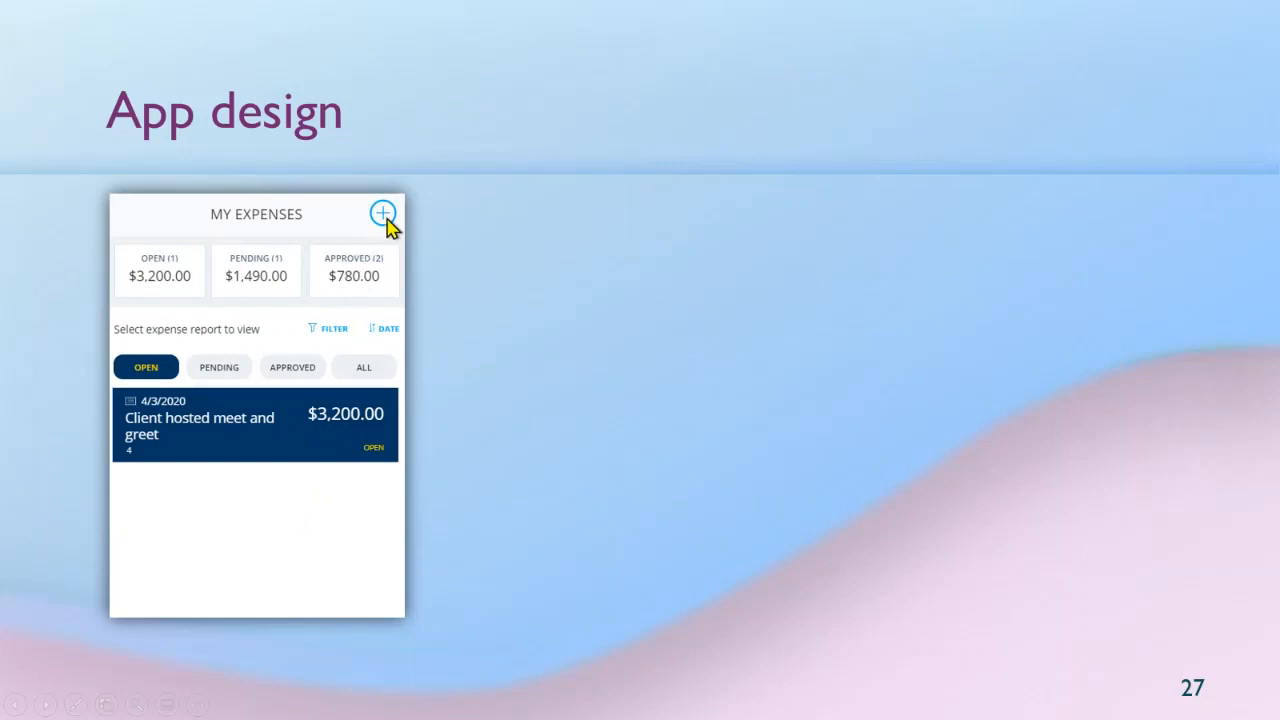
mouse_move(344, 308)
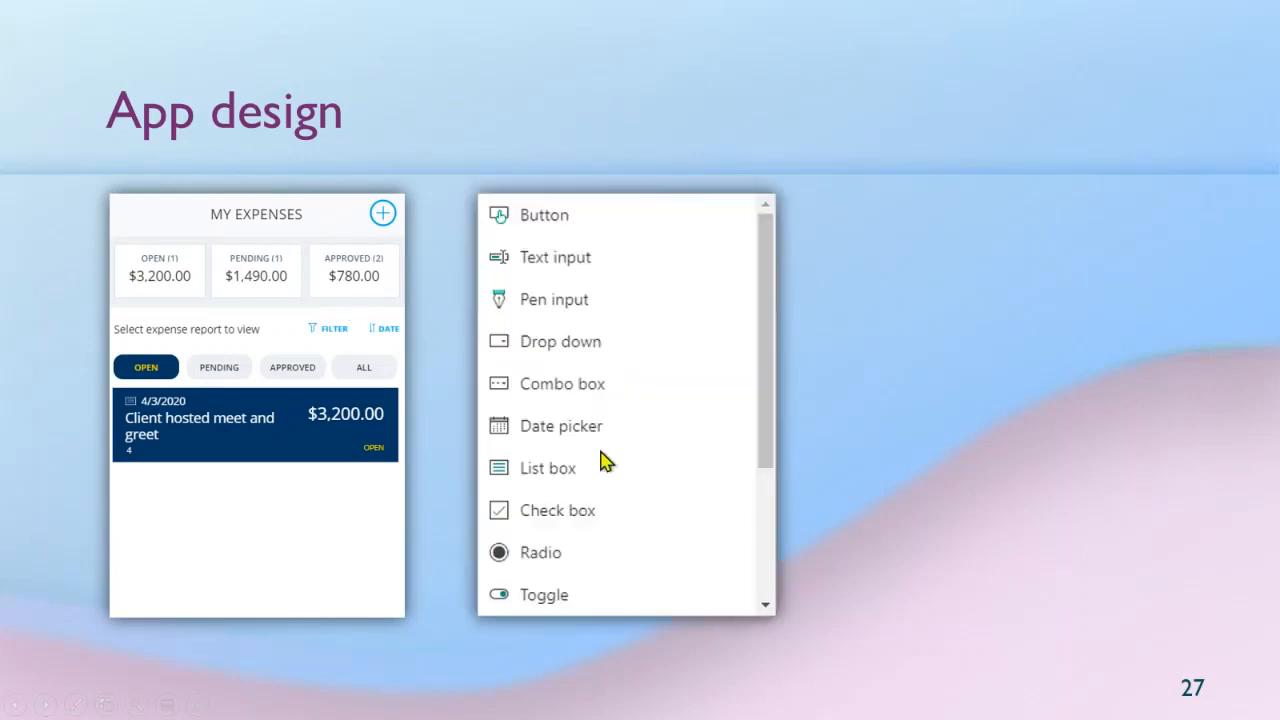
mouse_move(572, 504)
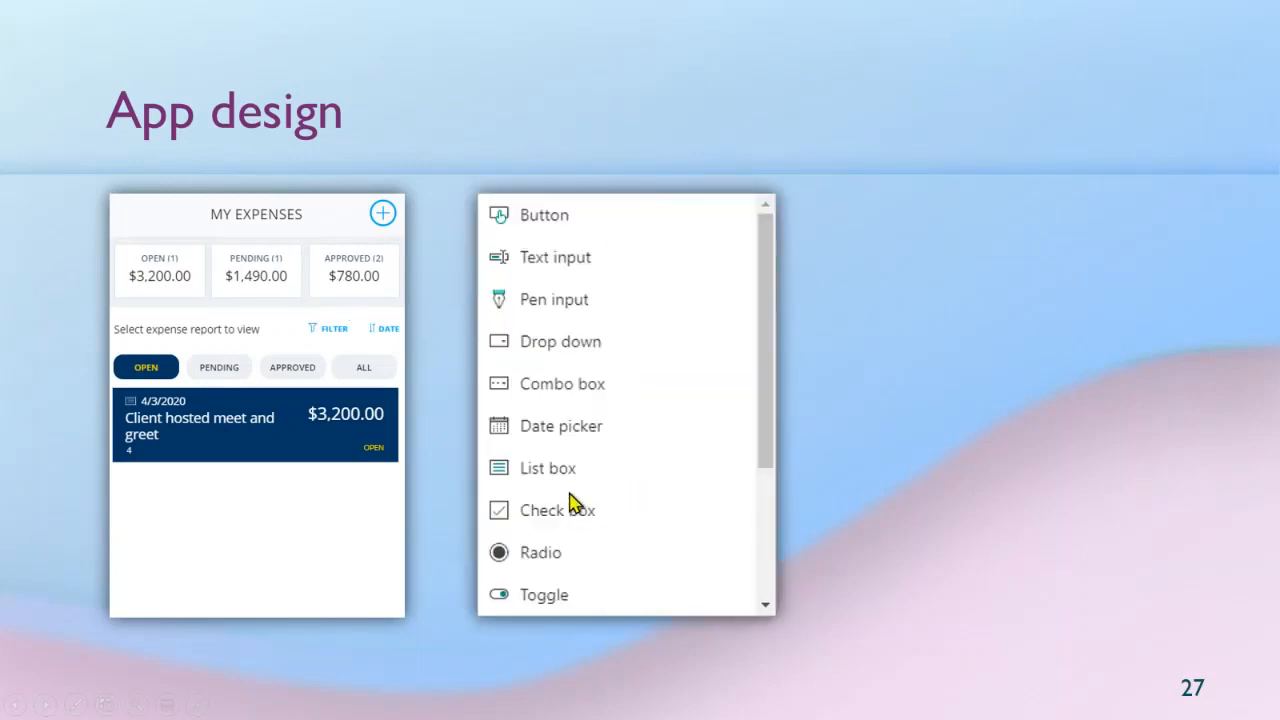
mouse_move(584, 504)
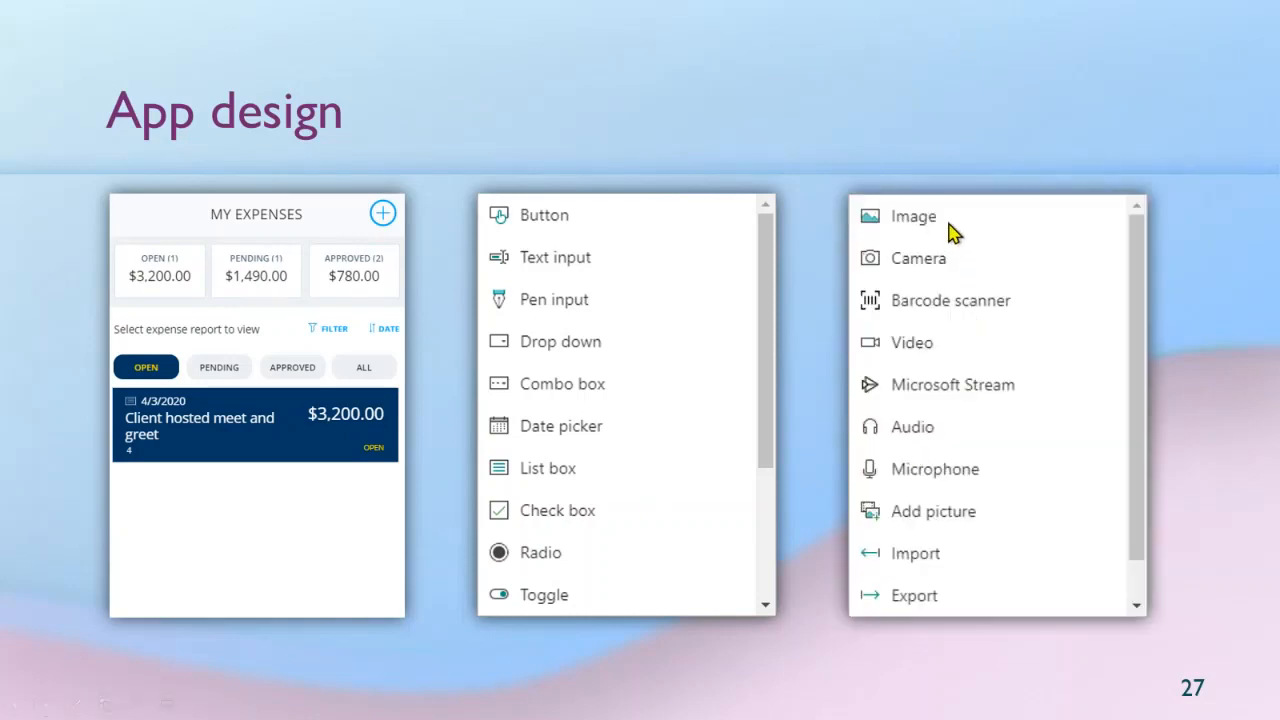
mouse_move(964, 348)
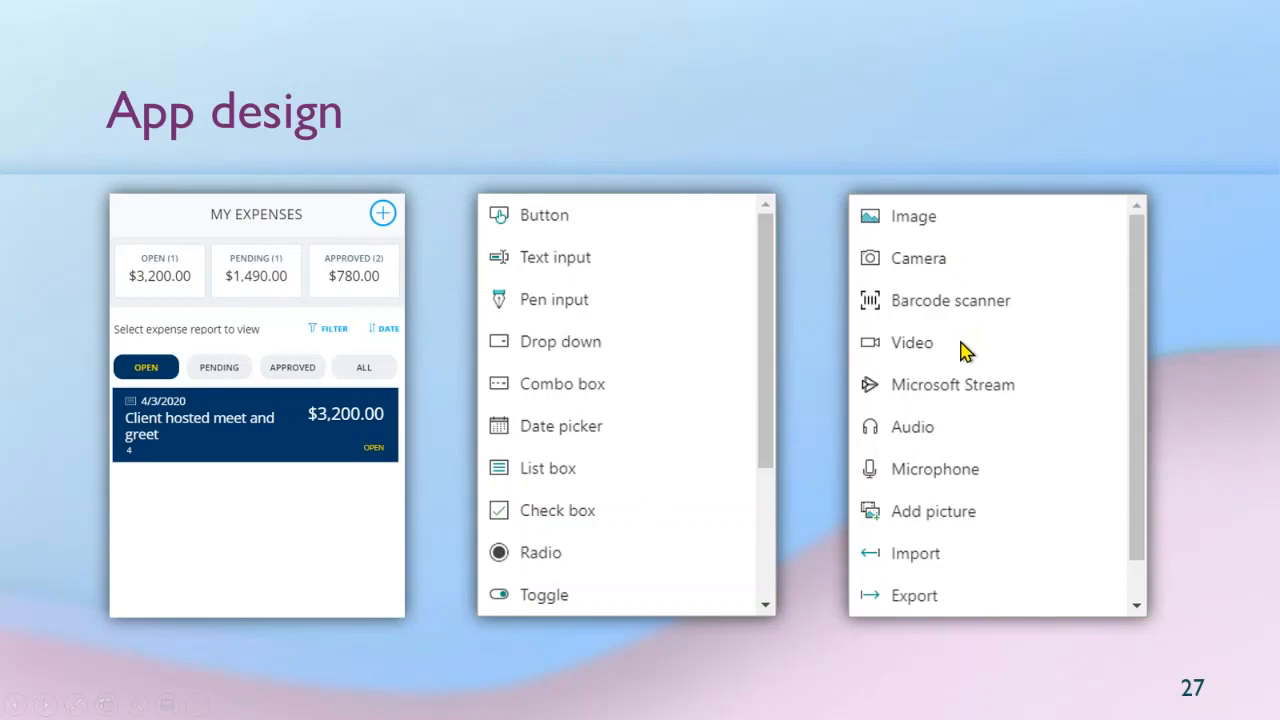
mouse_move(960, 560)
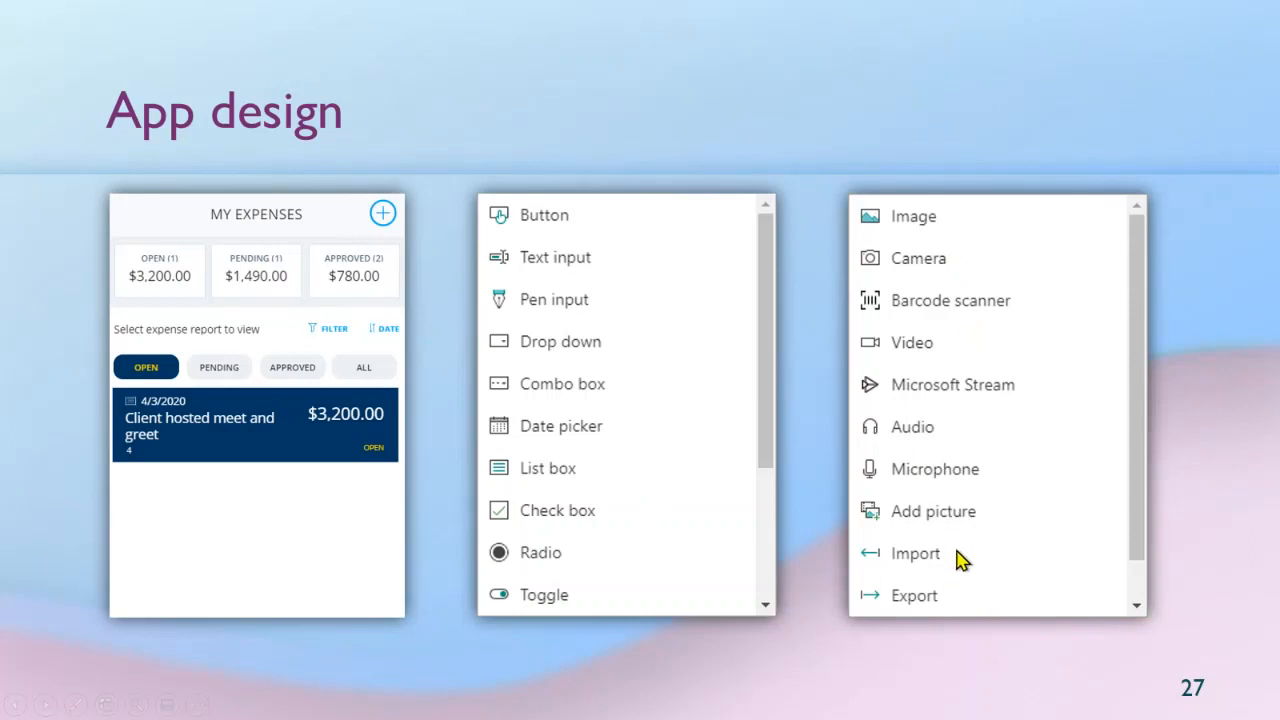
mouse_move(936, 564)
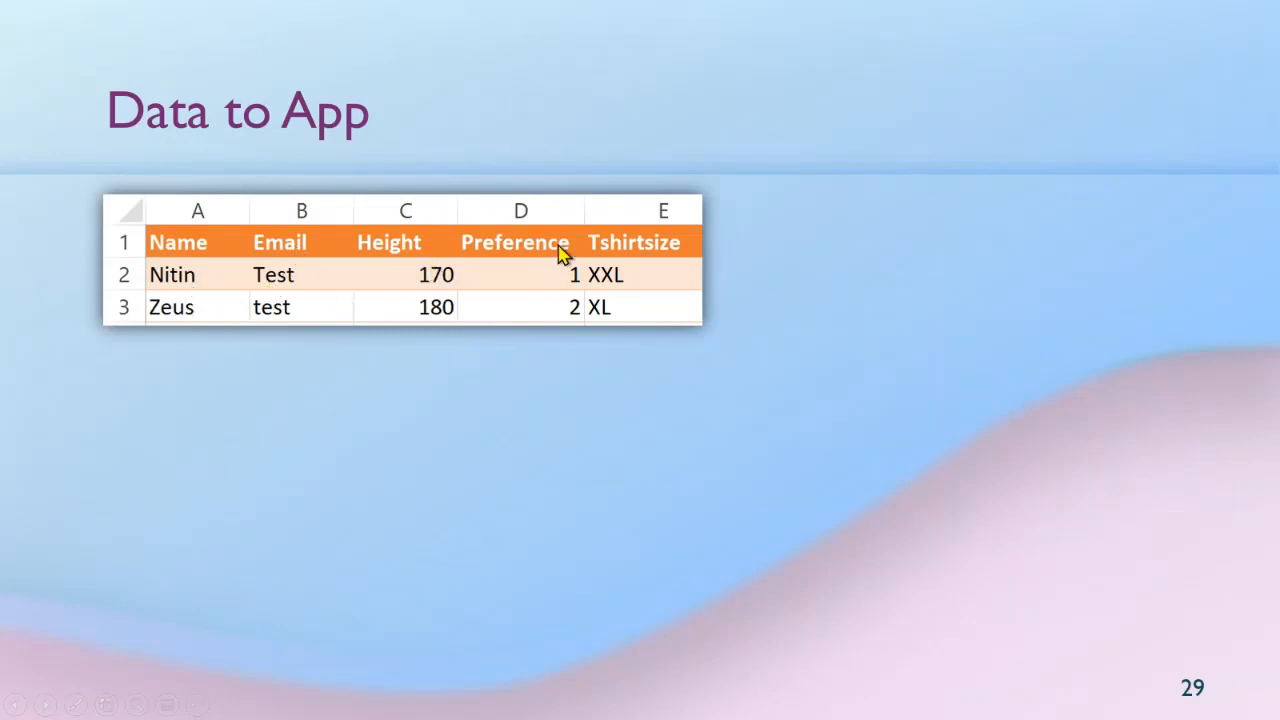
mouse_move(636, 332)
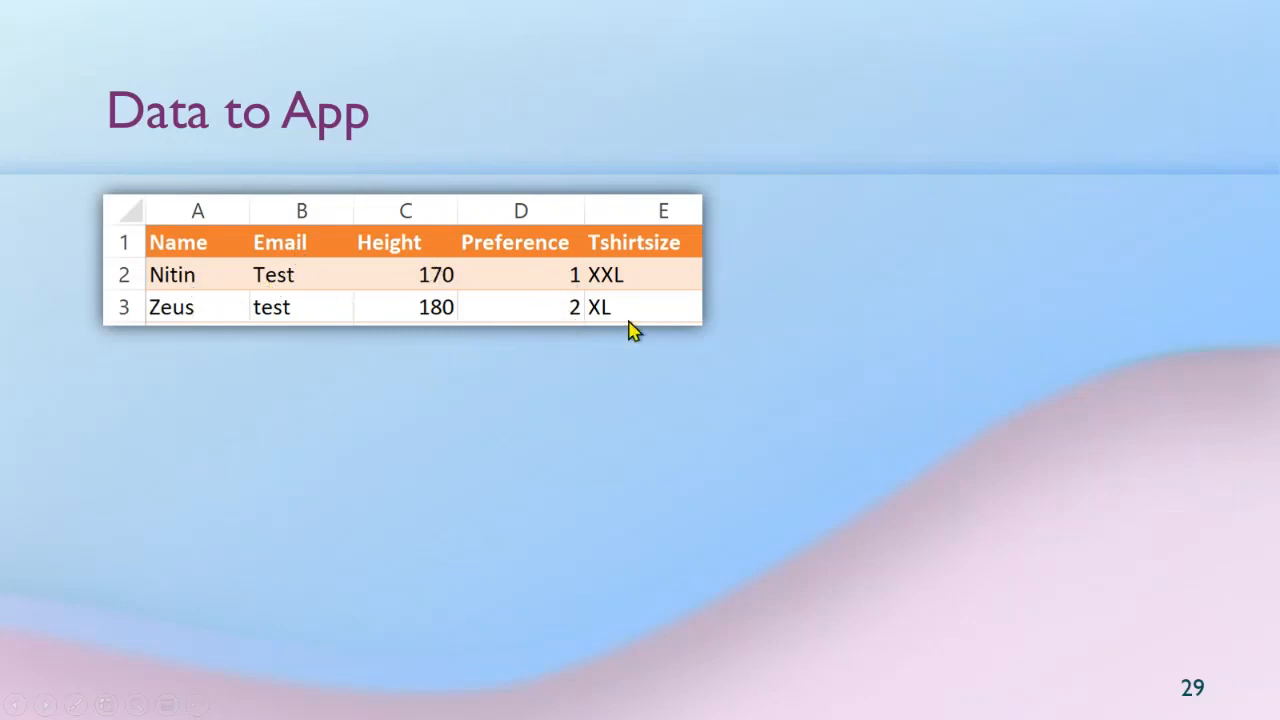
mouse_move(664, 374)
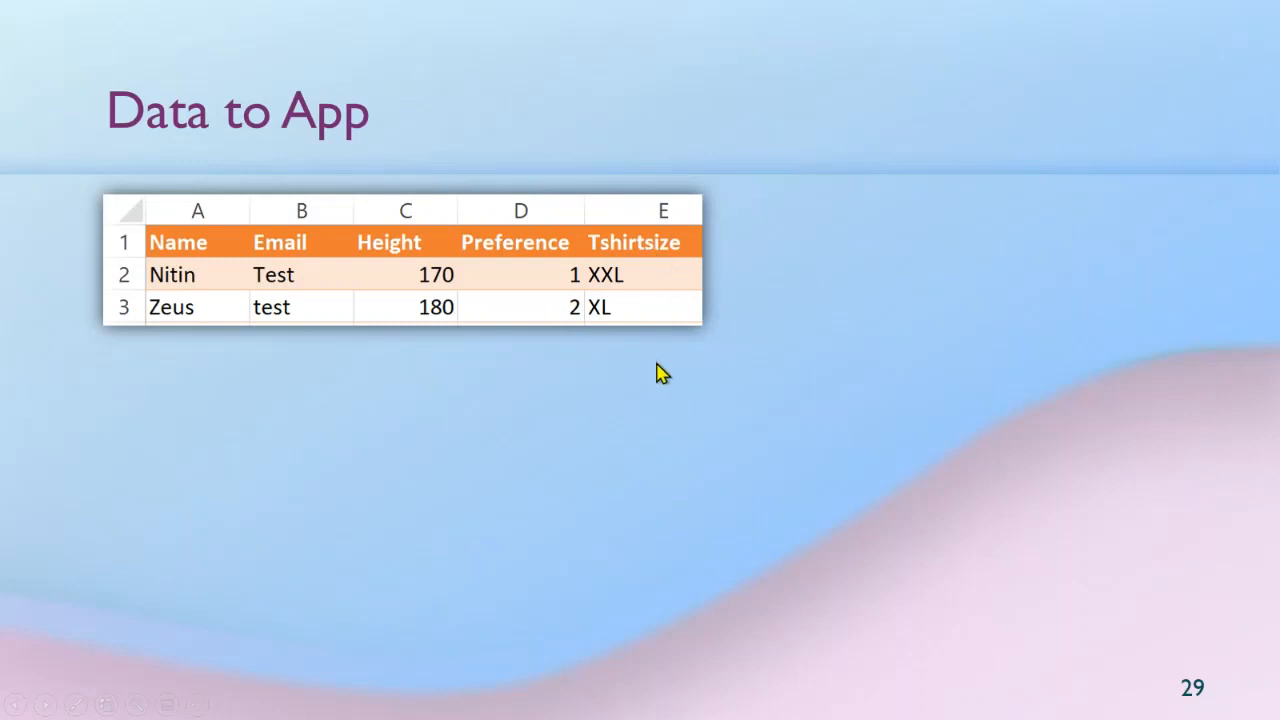
mouse_move(624, 352)
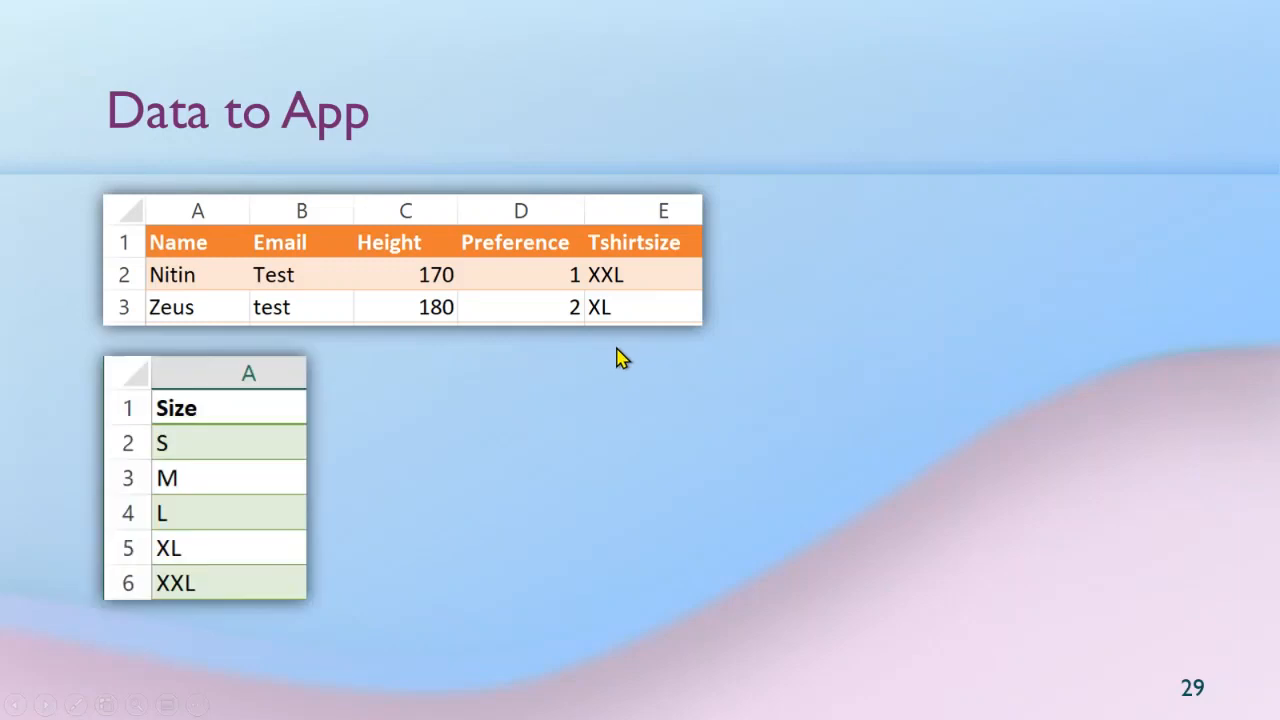
mouse_move(208, 436)
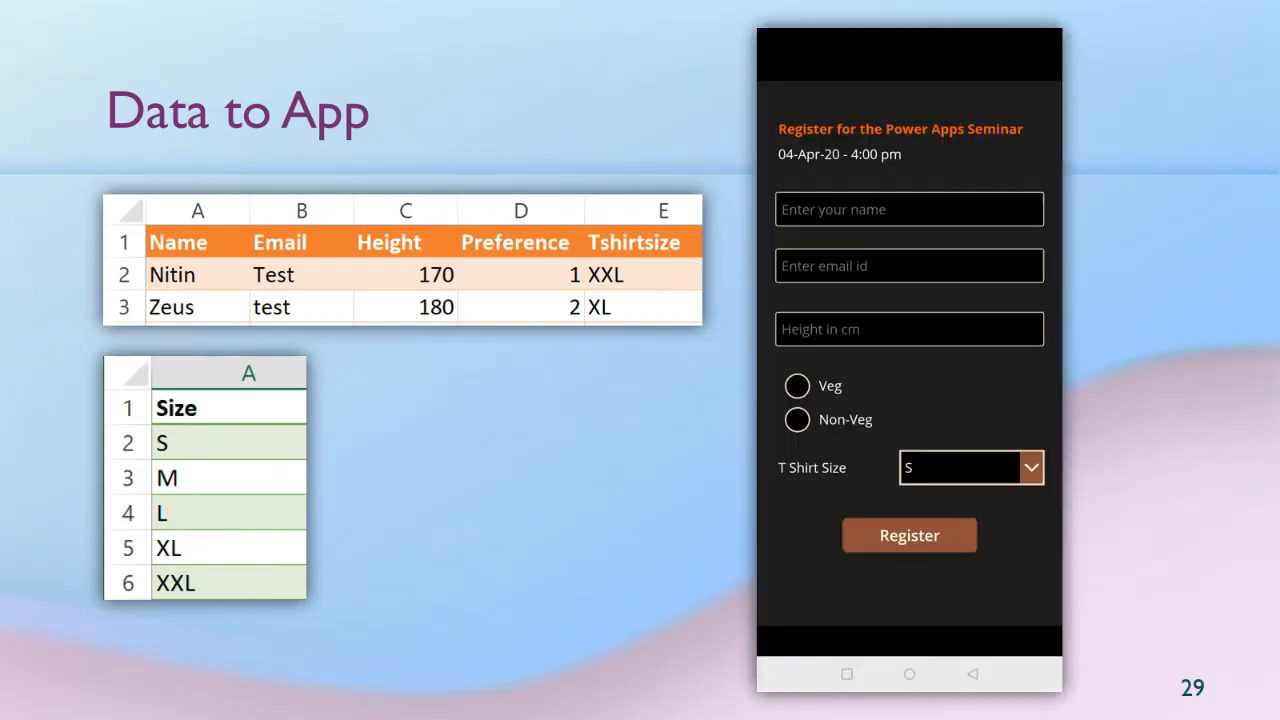
mouse_move(964, 548)
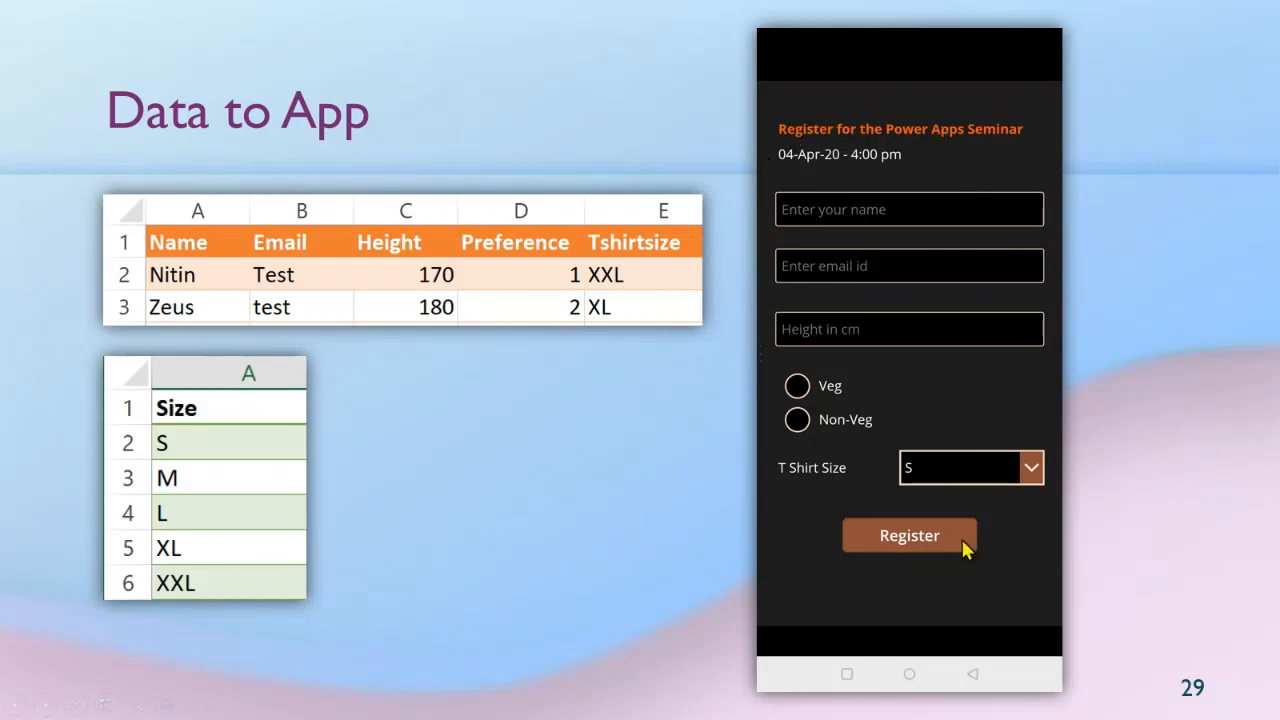
mouse_move(872, 300)
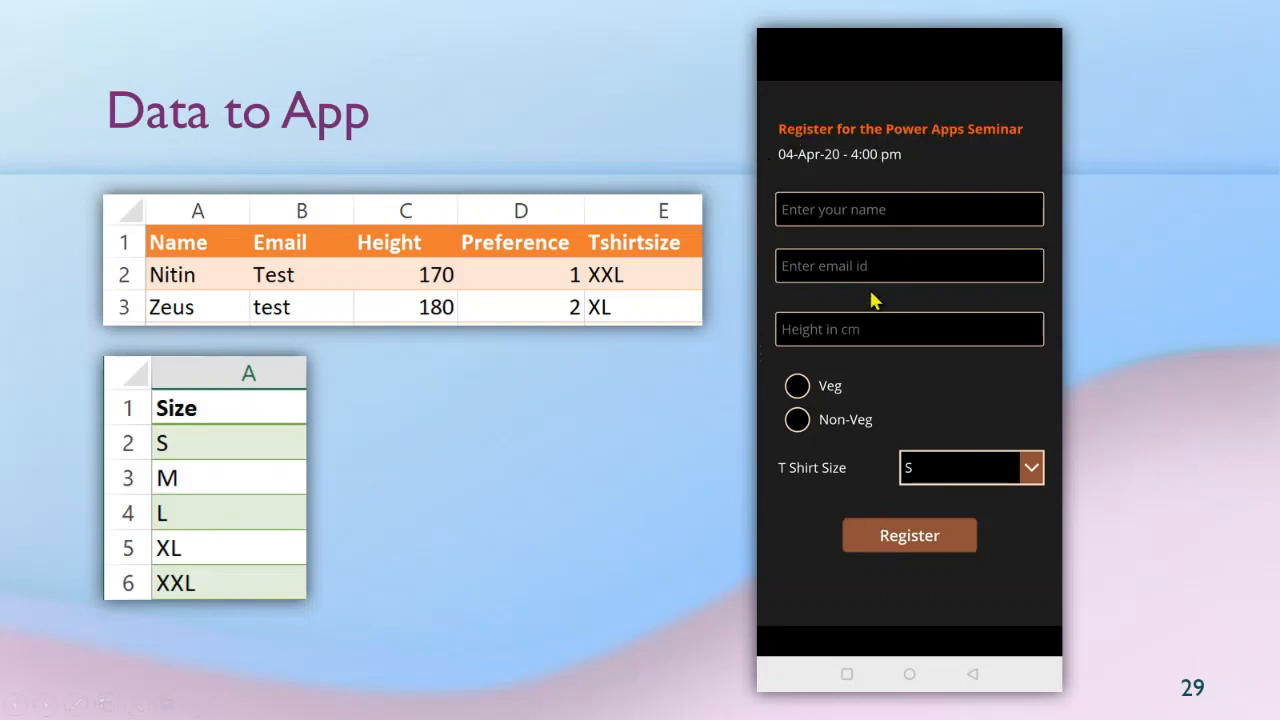
mouse_move(878, 240)
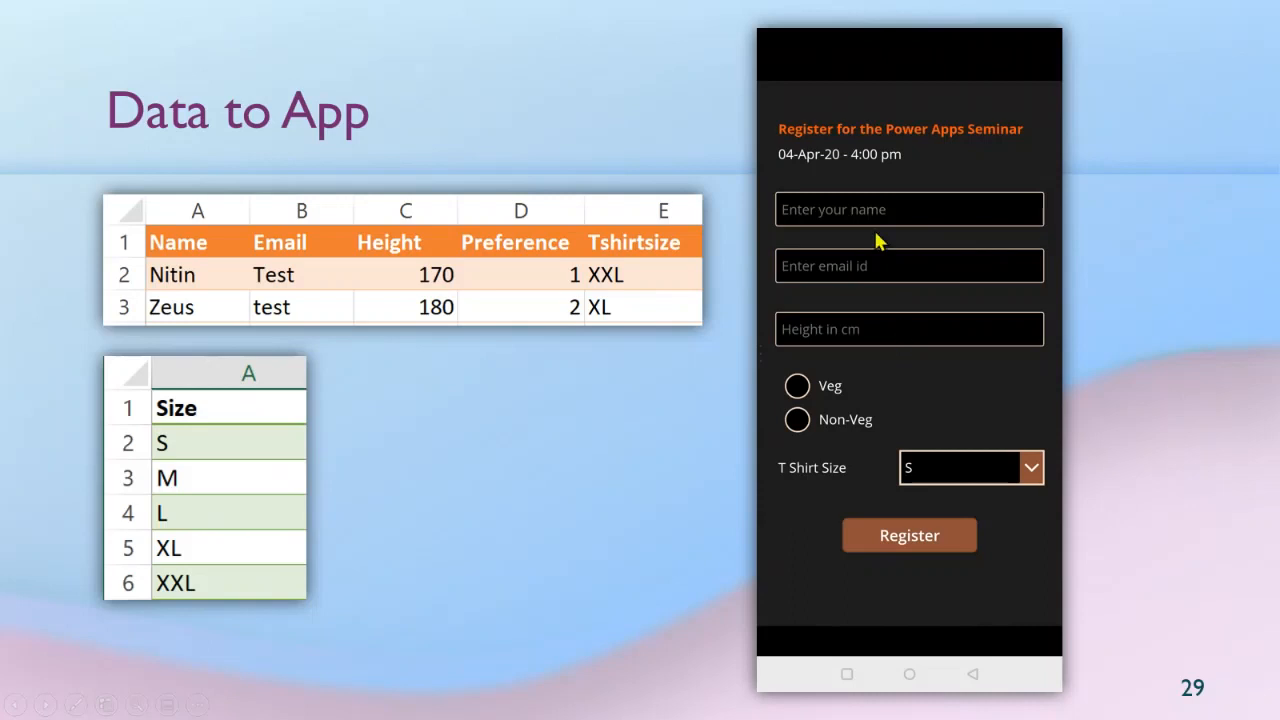
mouse_move(968, 224)
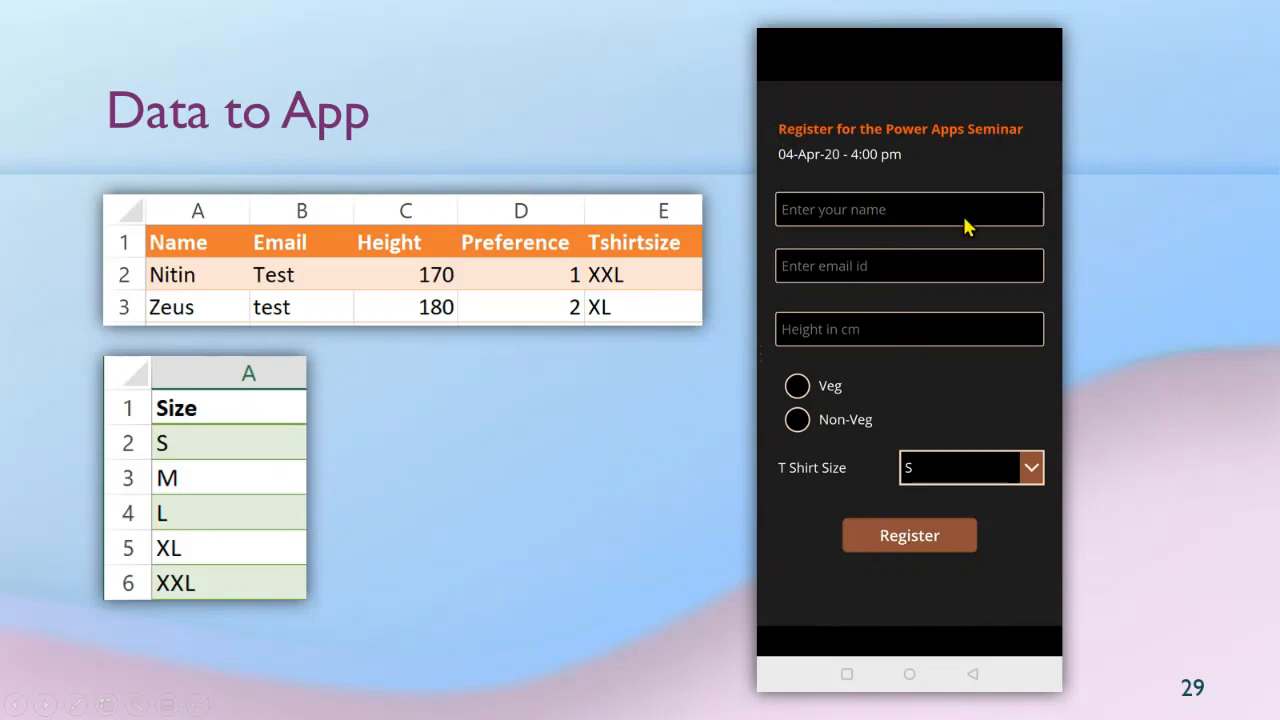
mouse_move(880, 536)
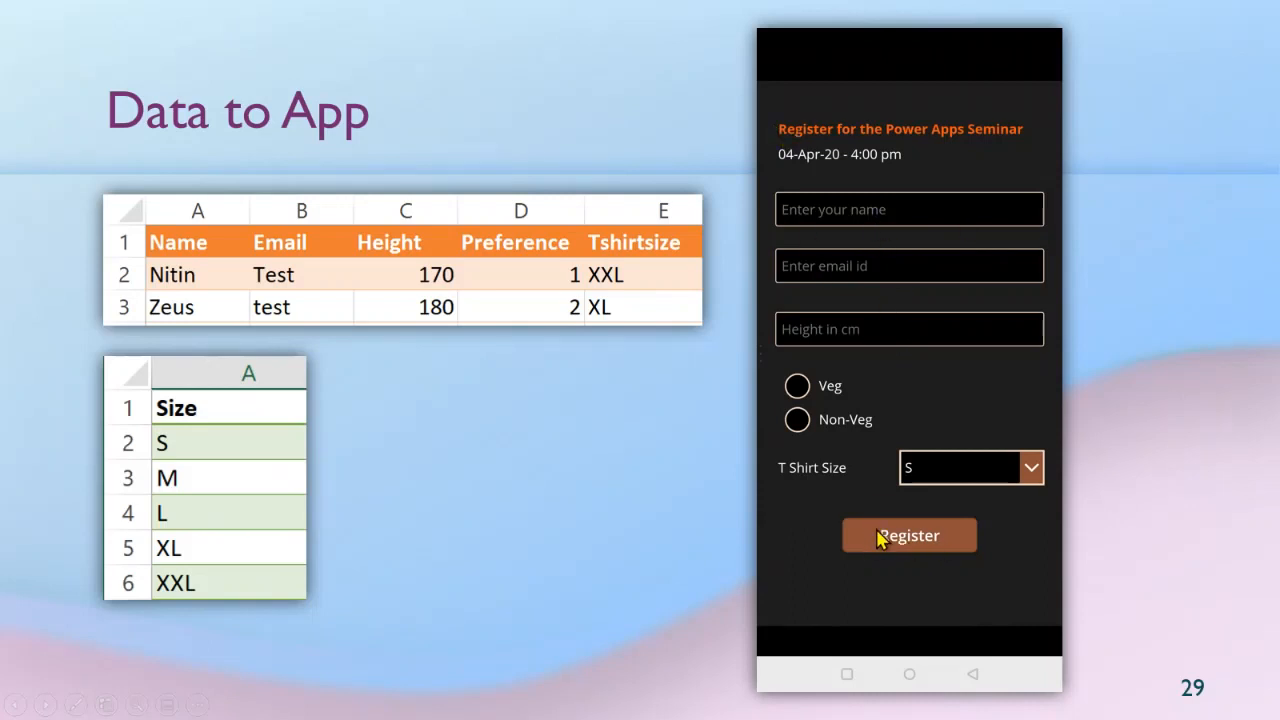
mouse_move(616, 376)
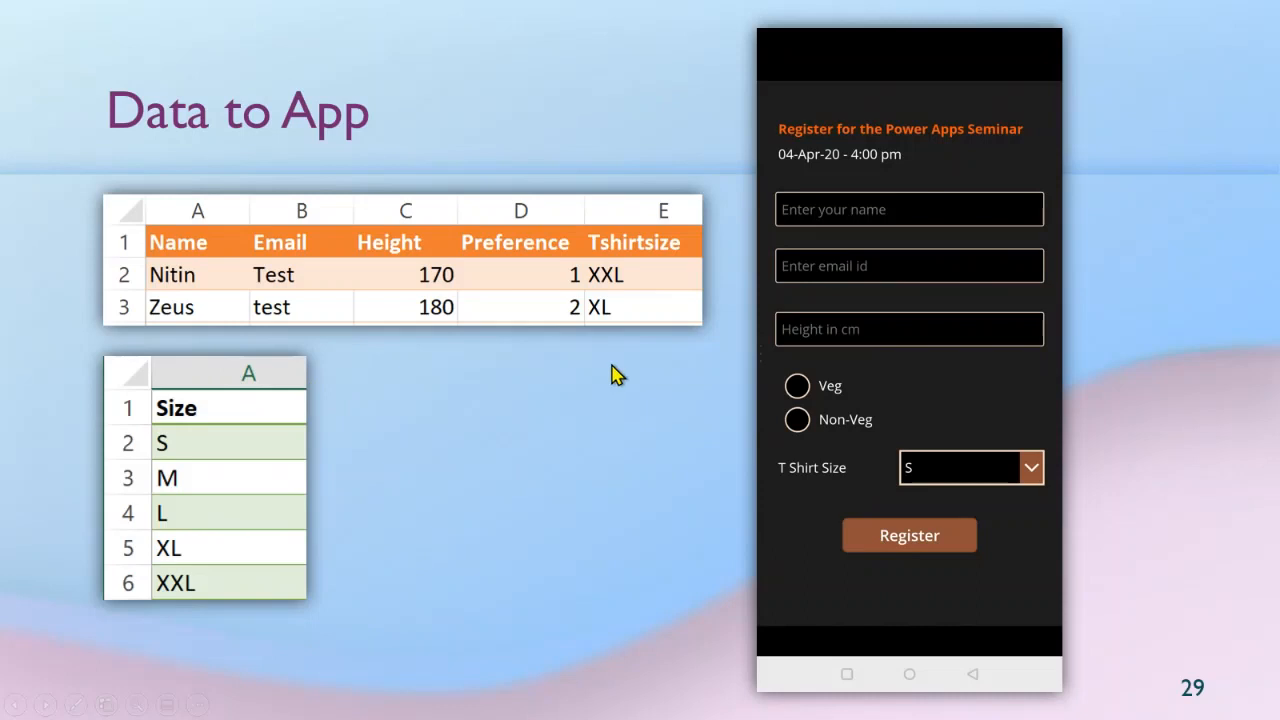
mouse_move(990, 480)
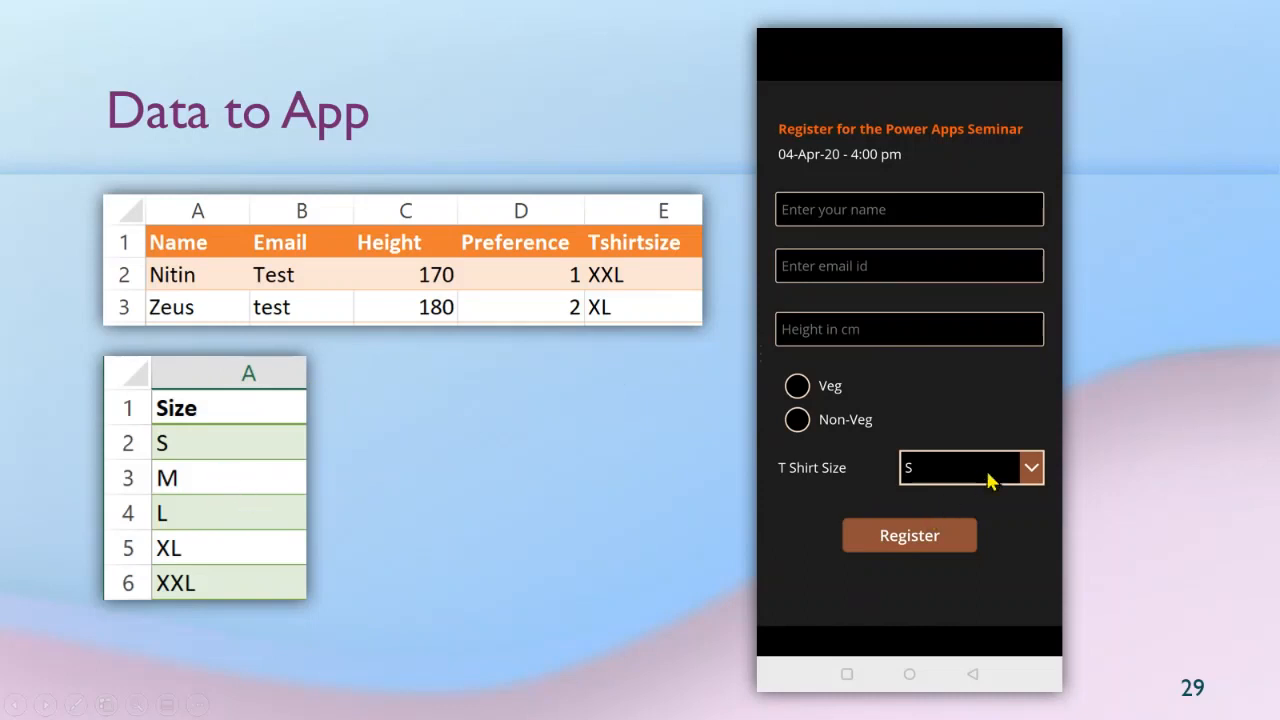
mouse_move(996, 476)
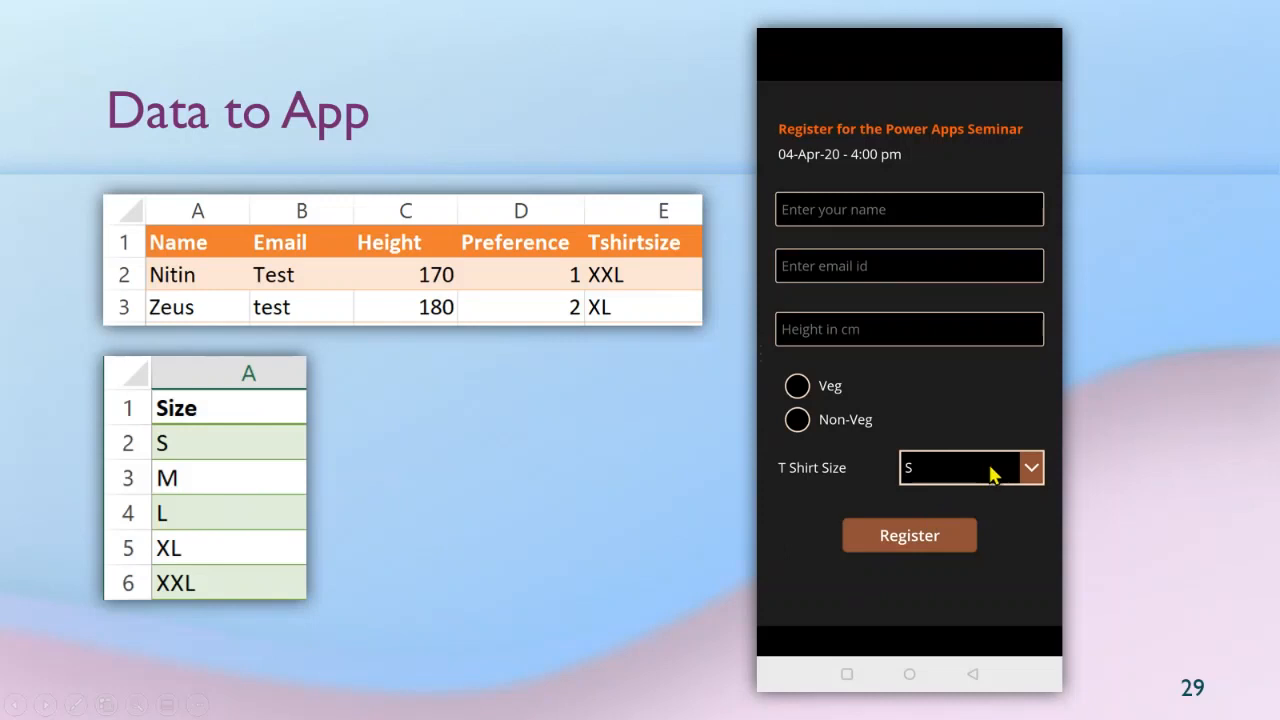
mouse_move(996, 476)
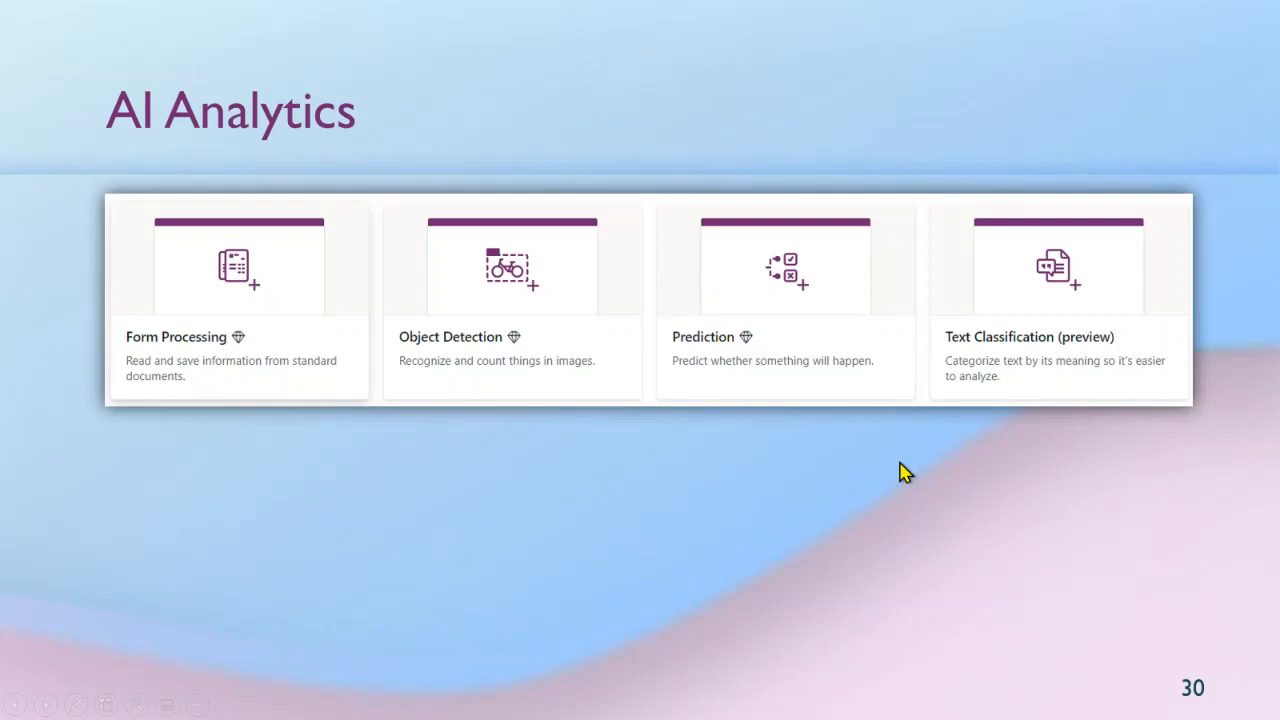
mouse_move(542, 364)
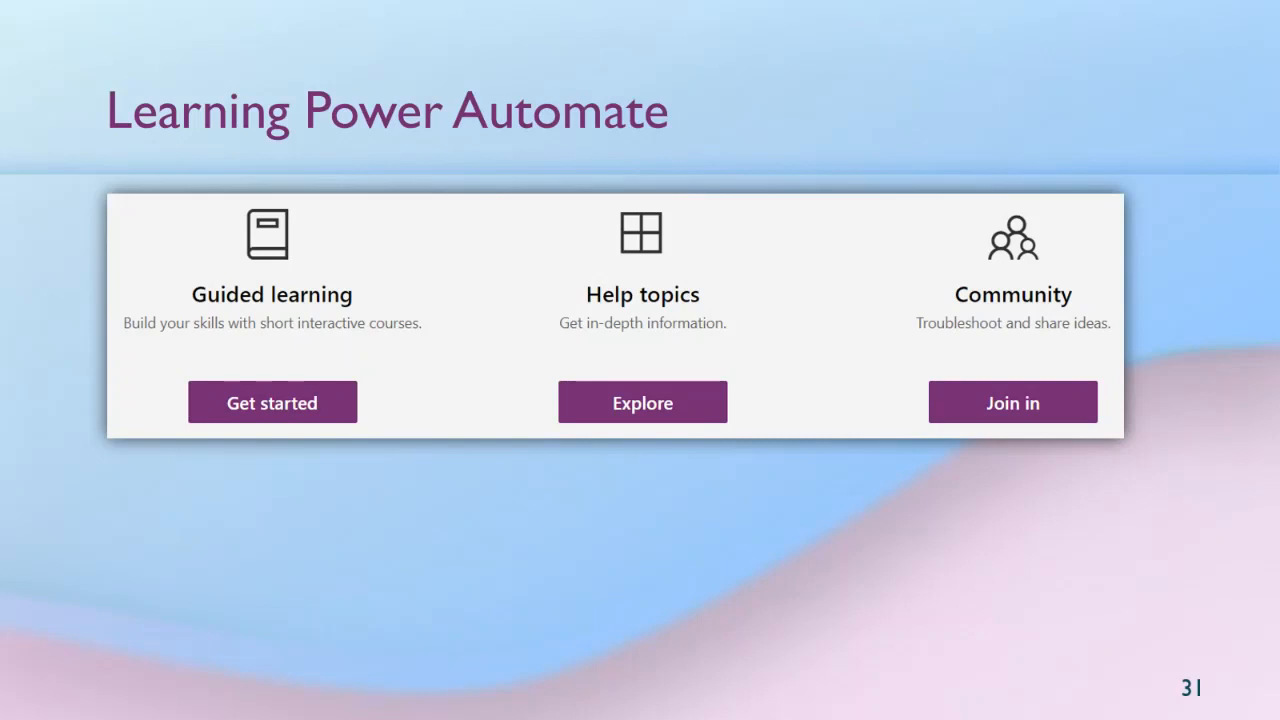
mouse_move(552, 260)
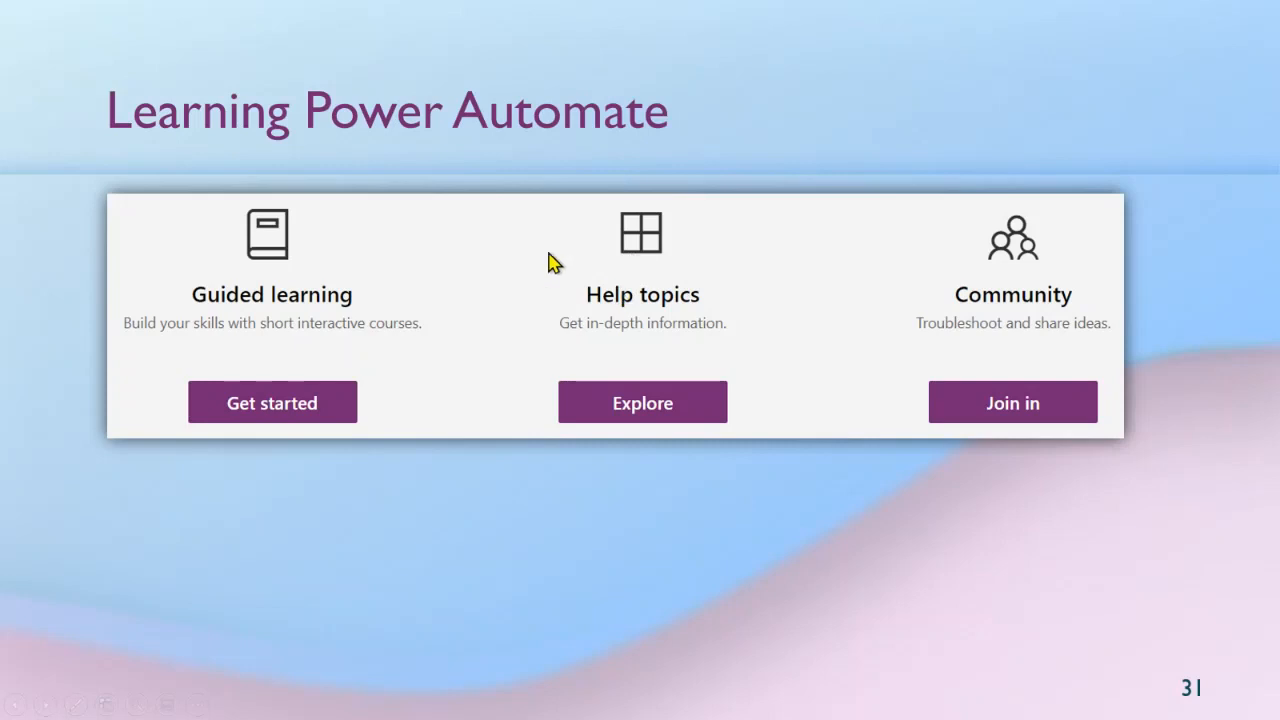
mouse_move(524, 296)
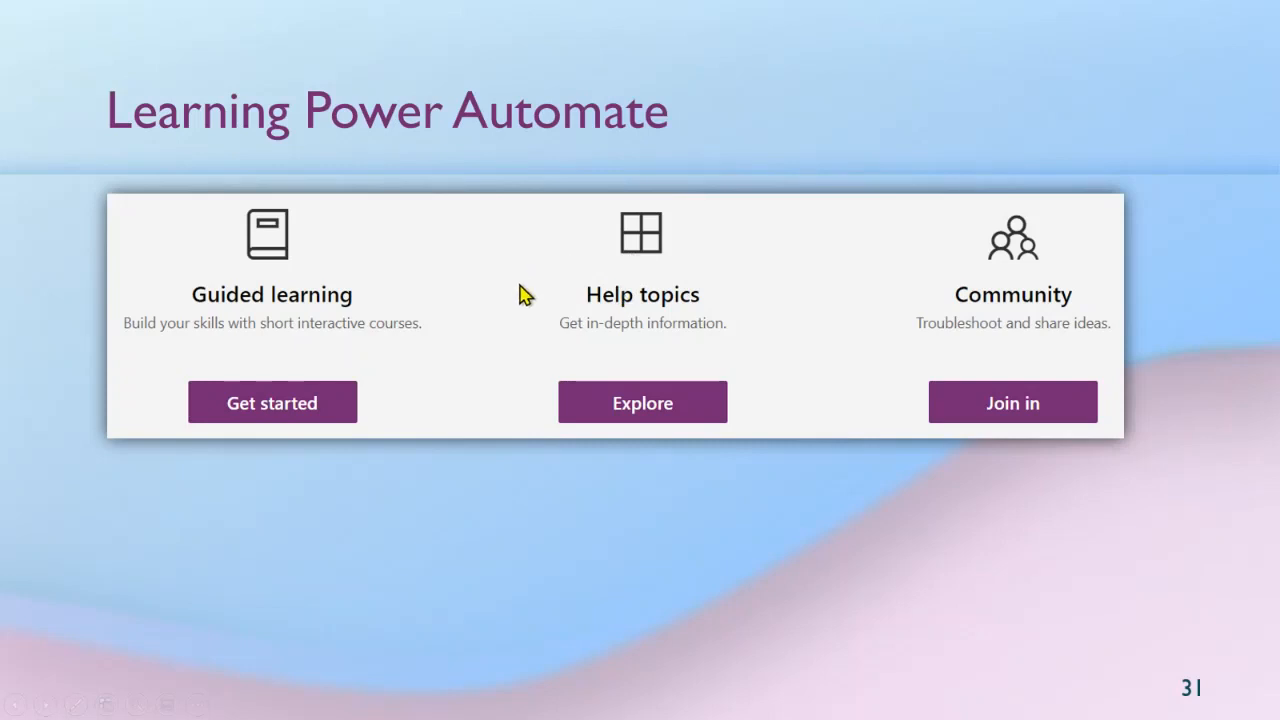
mouse_move(524, 296)
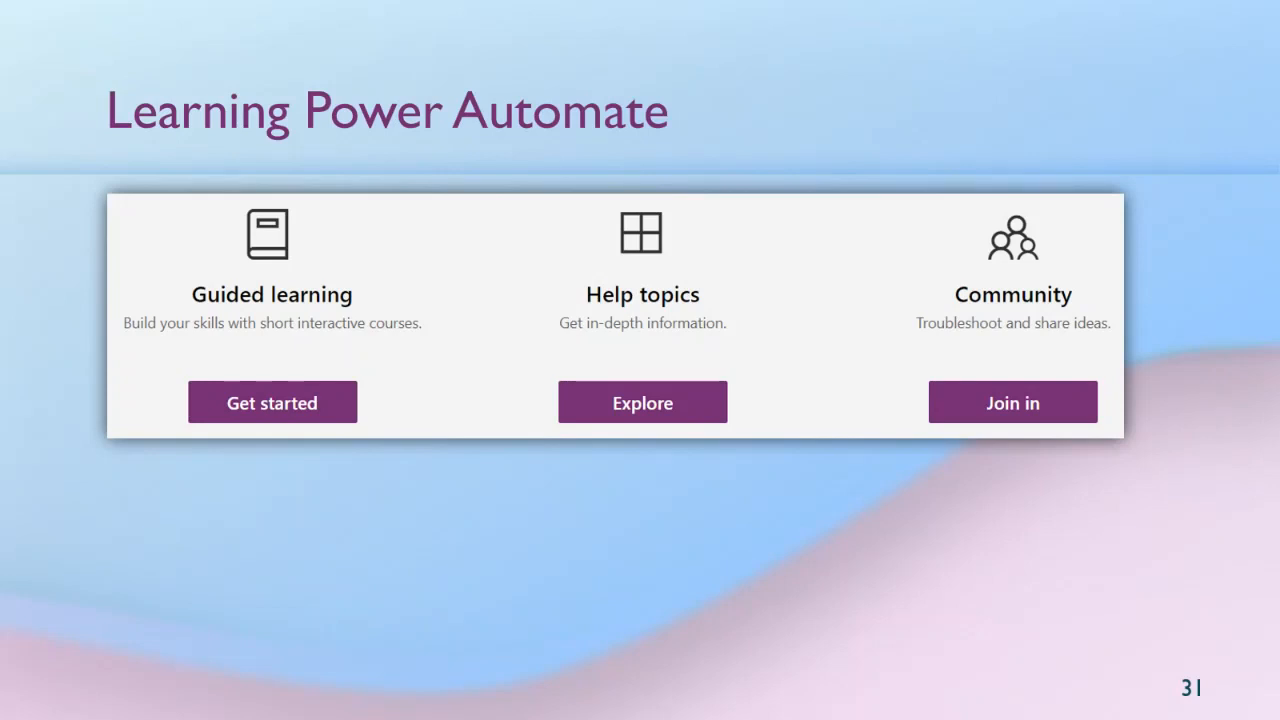
mouse_move(360, 556)
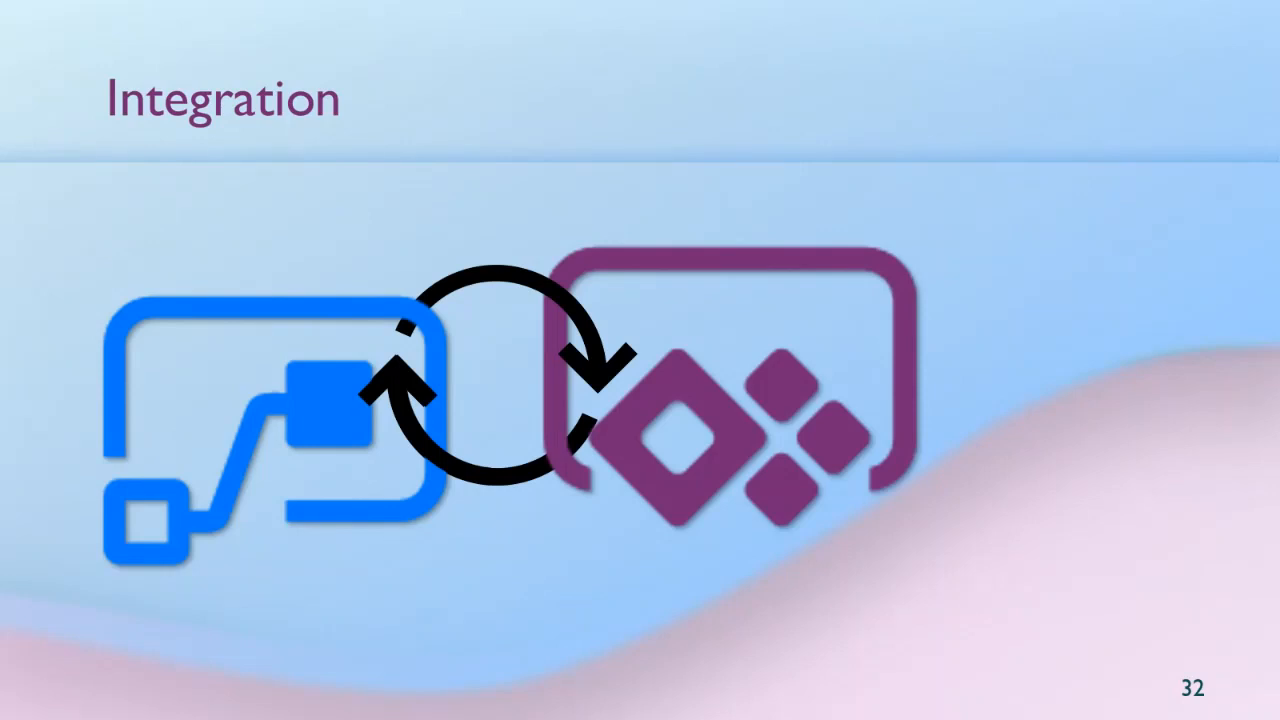
mouse_move(586, 560)
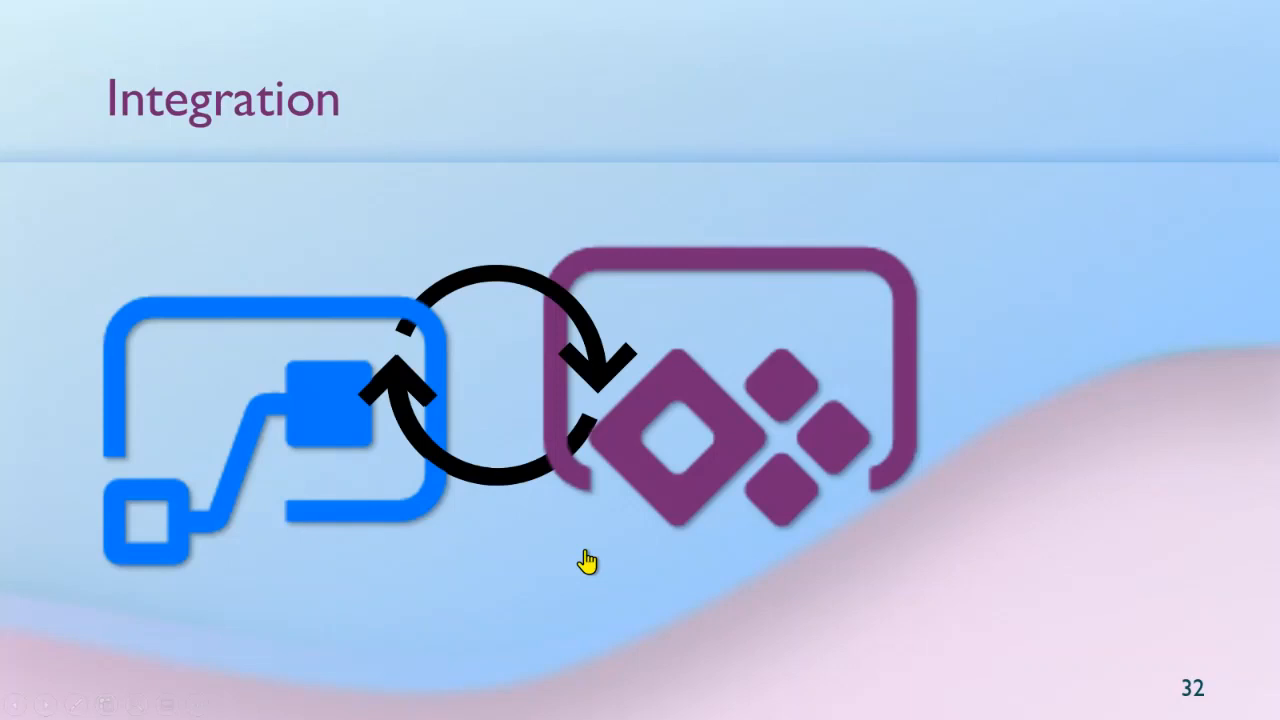
mouse_move(1040, 550)
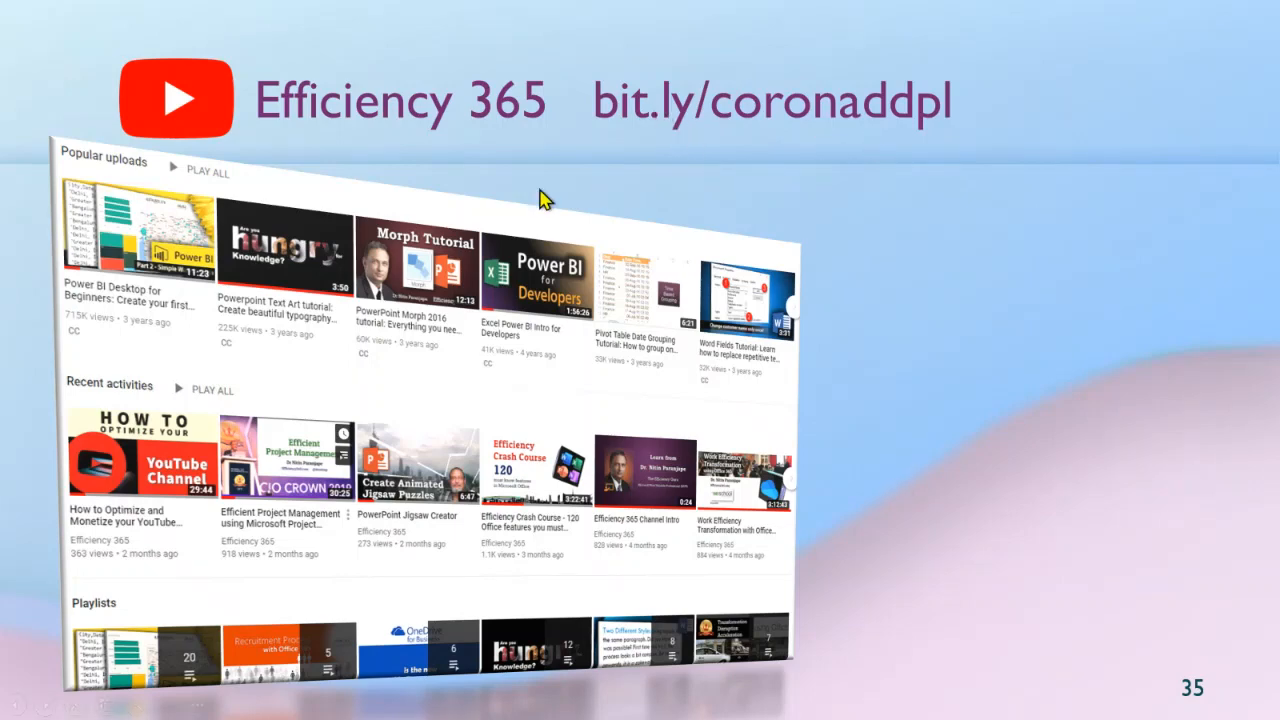
mouse_move(556, 184)
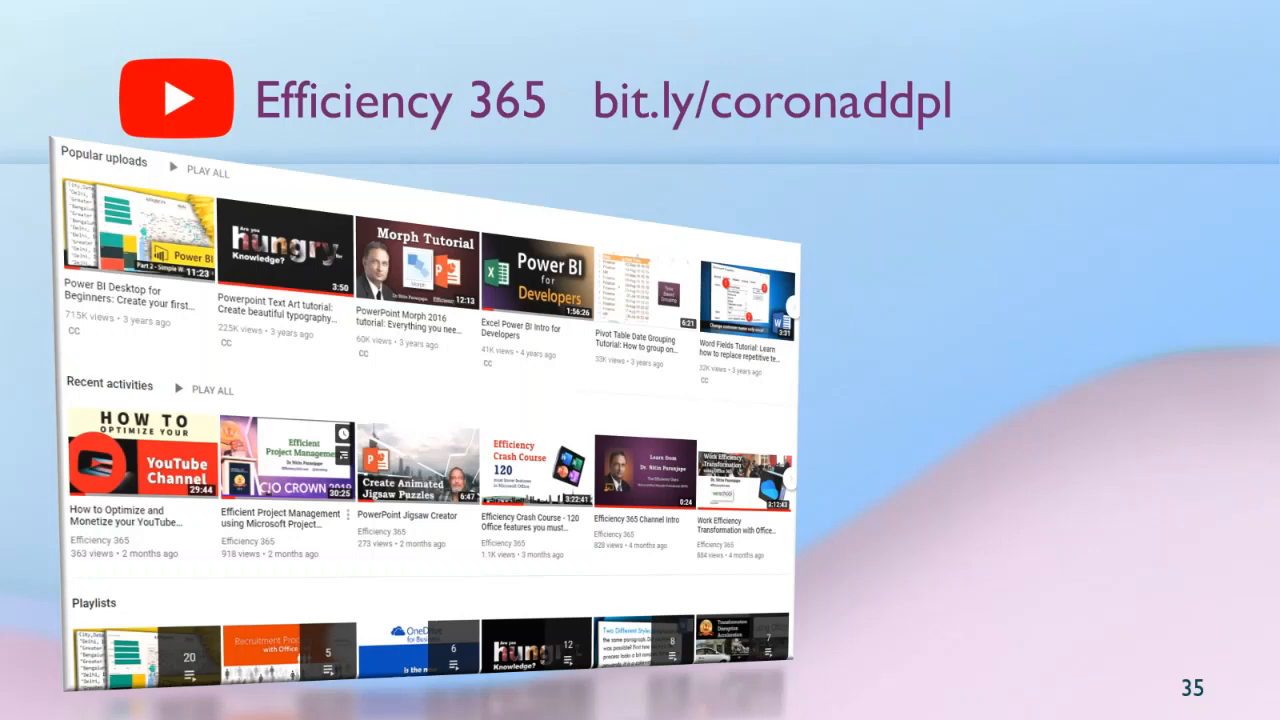
mouse_move(540, 248)
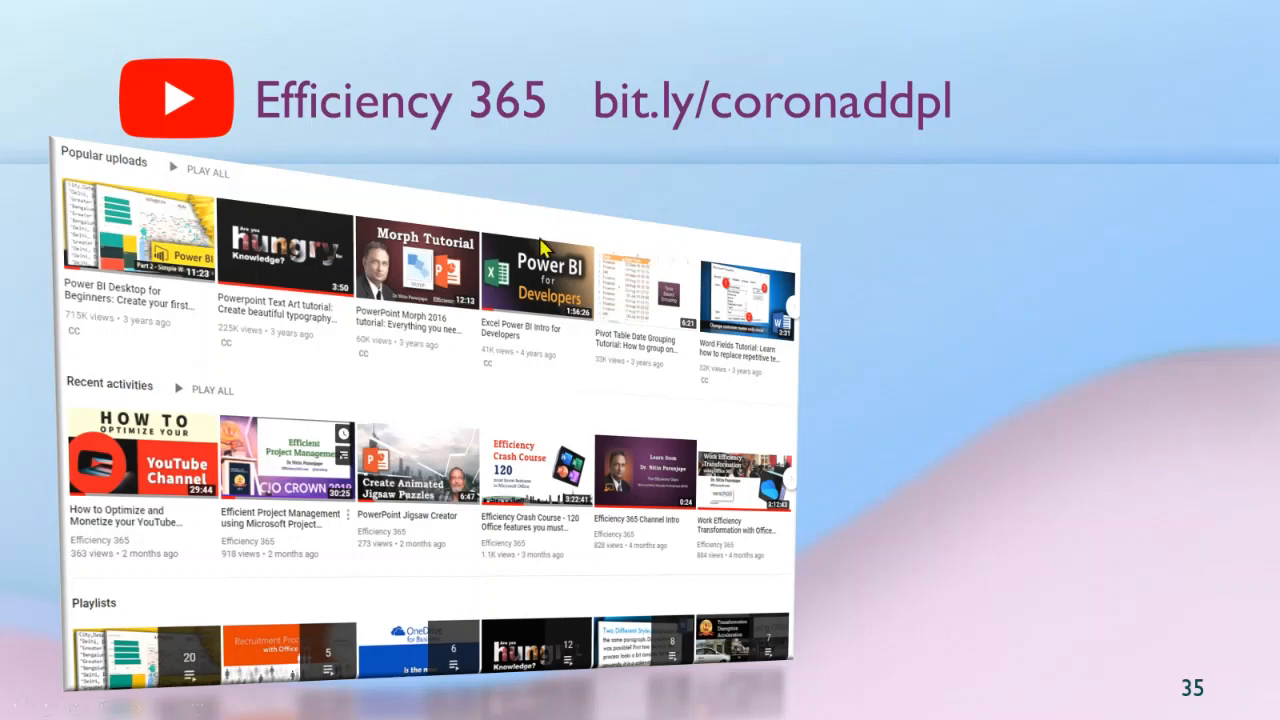